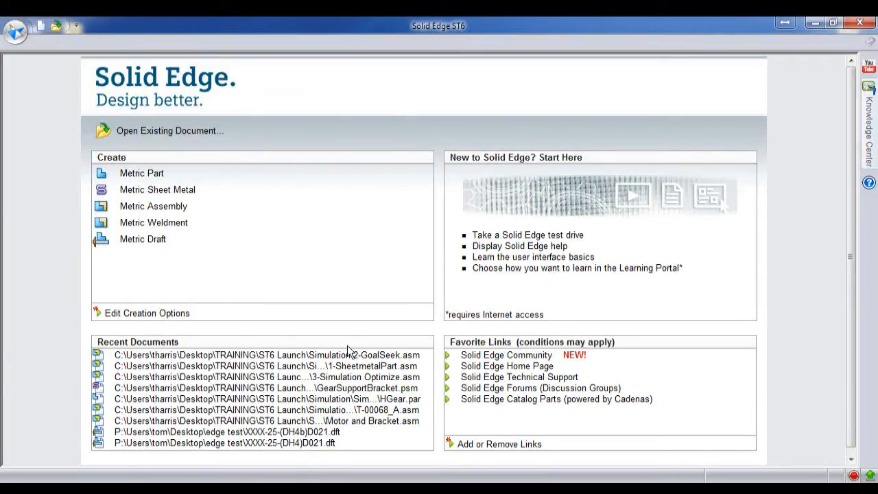
mouse_move(365, 387)
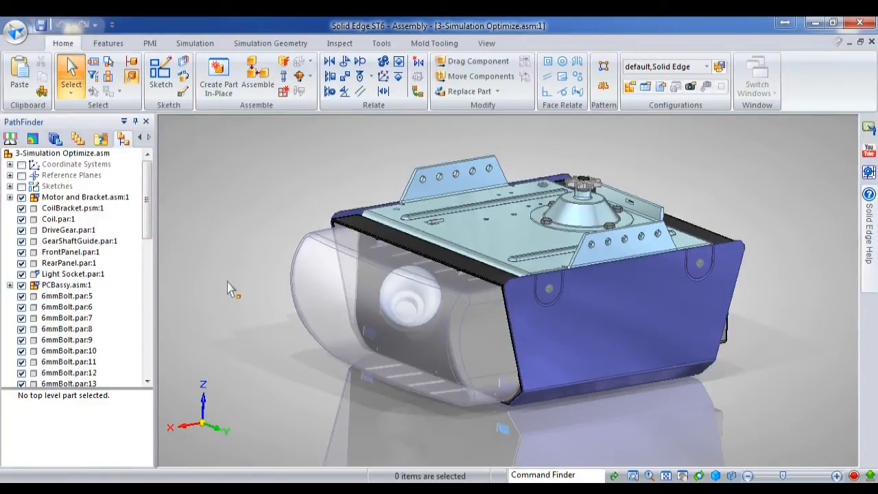
mouse_move(746, 267)
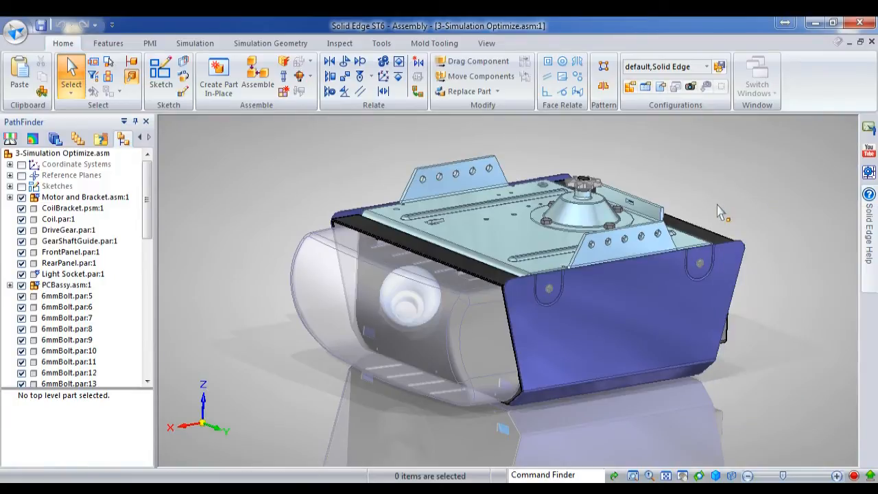
Apply the Gear Bracket display configuration so only the gear, motor and bracket parts show
click(720, 66)
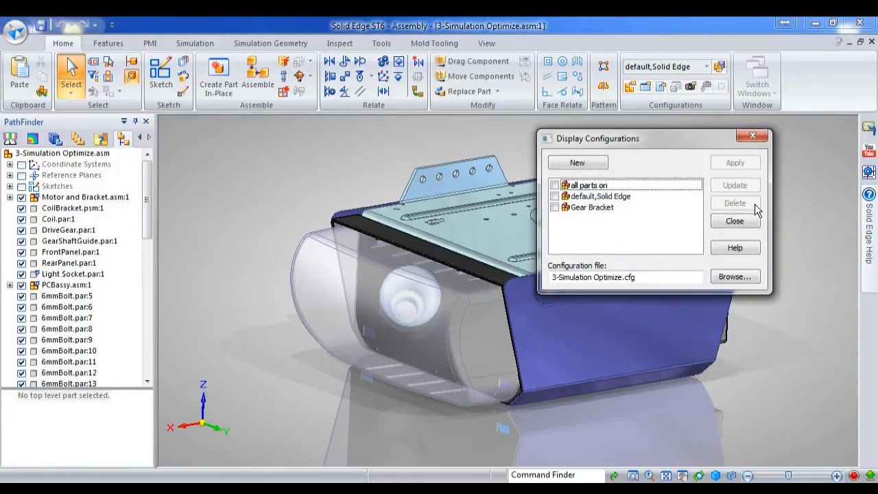
click(593, 207)
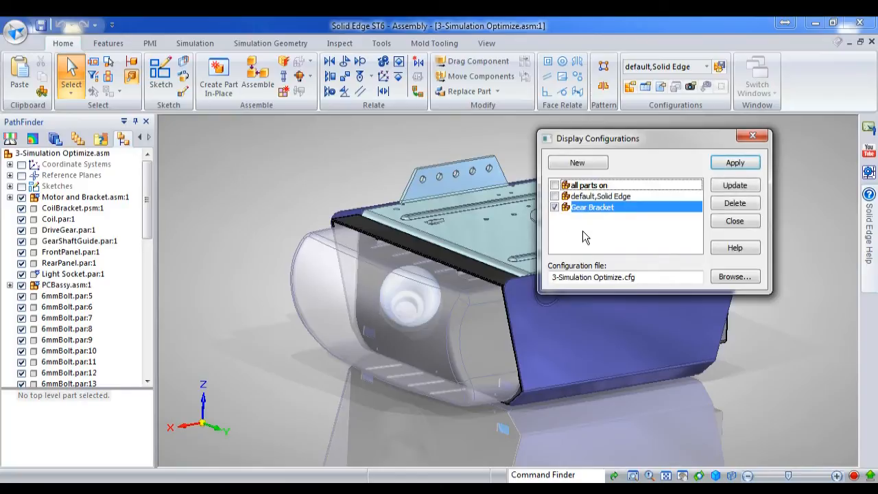
click(735, 162)
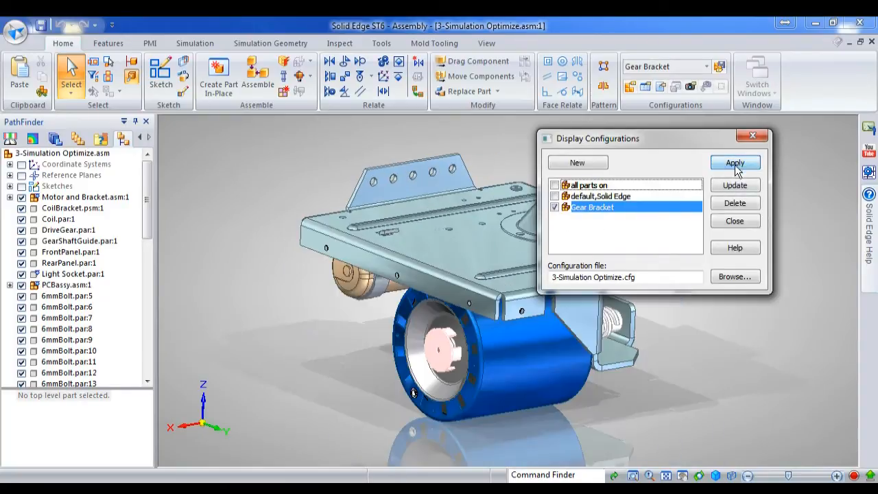
click(735, 162)
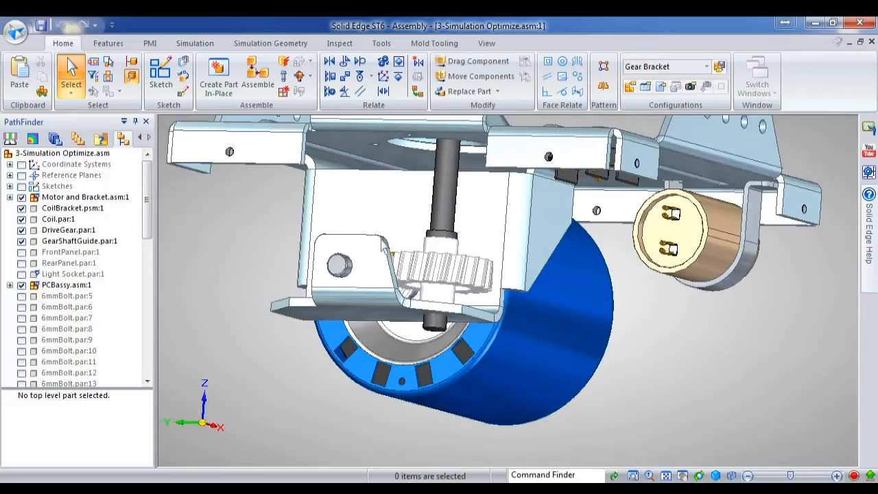
Create a linear static study with Mixed and General Bodies mesh, defining the gear's solid body as geometry
click(270, 43)
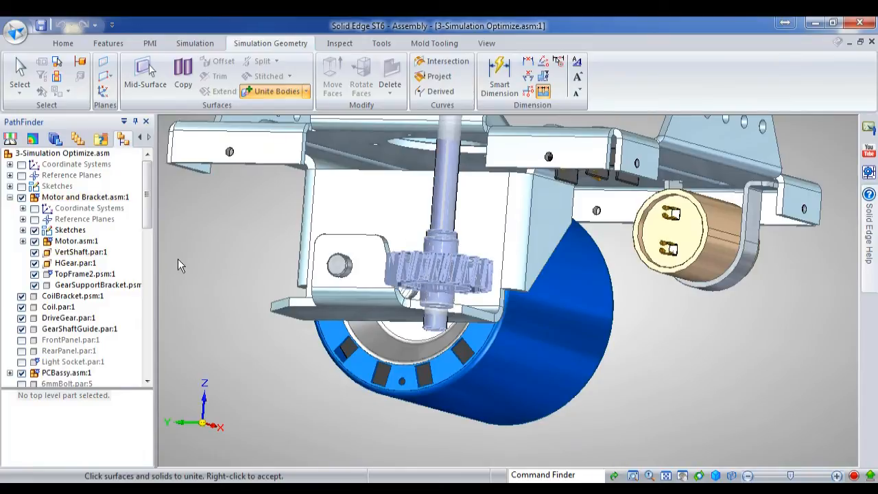
mouse_move(255, 231)
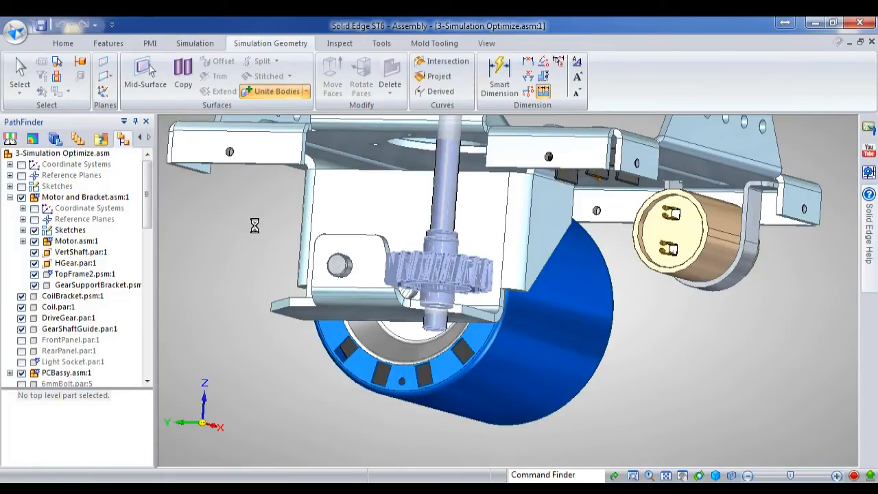
click(194, 43)
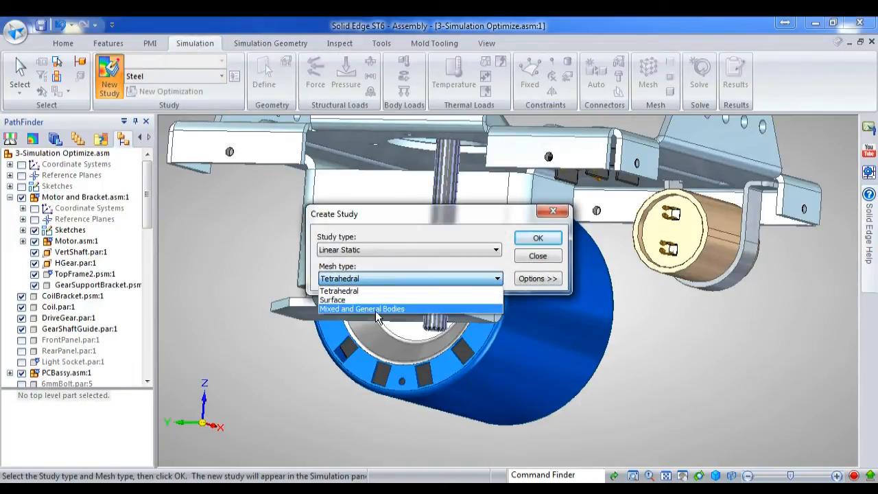
click(538, 238)
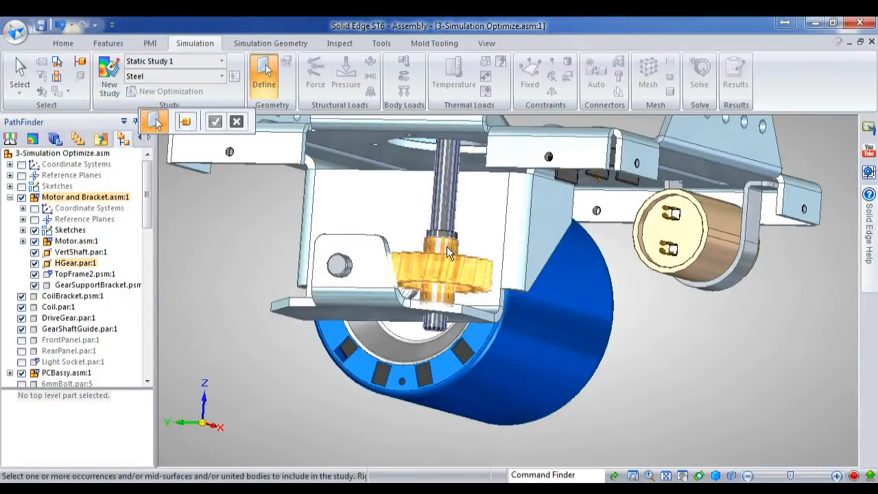
click(445, 249)
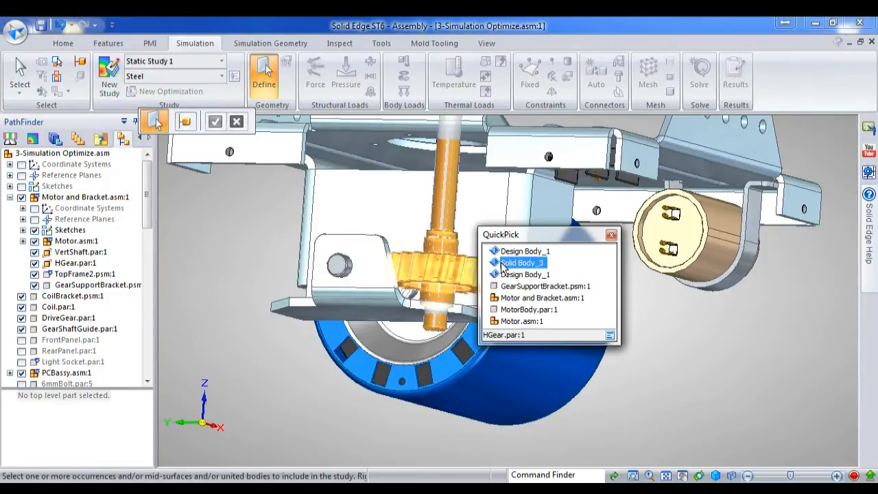
click(523, 263)
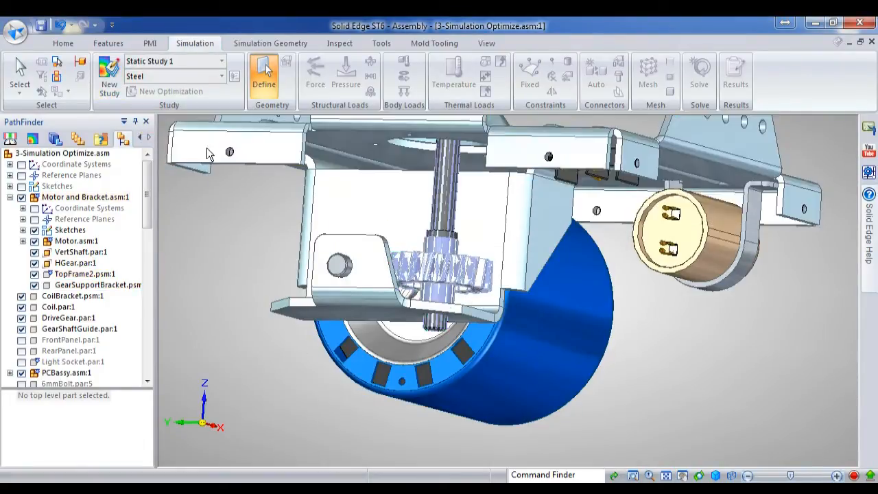
click(647, 71)
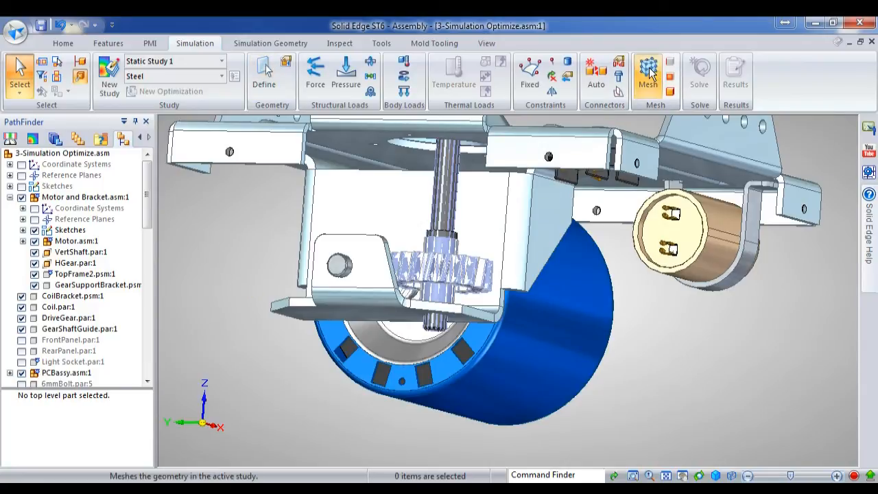
Mesh the gear at the coarsest 1.995 mm size with Show mesh on Close enabled
click(647, 72)
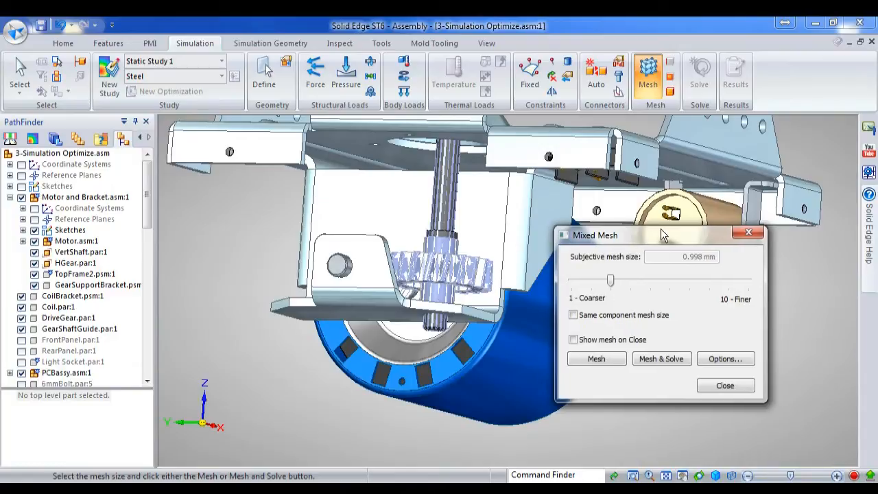
click(573, 340)
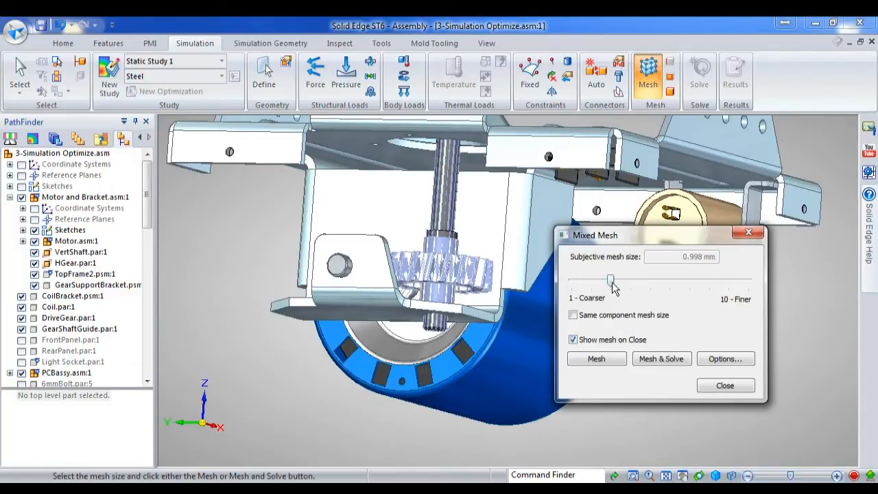
drag(610, 280, 570, 279)
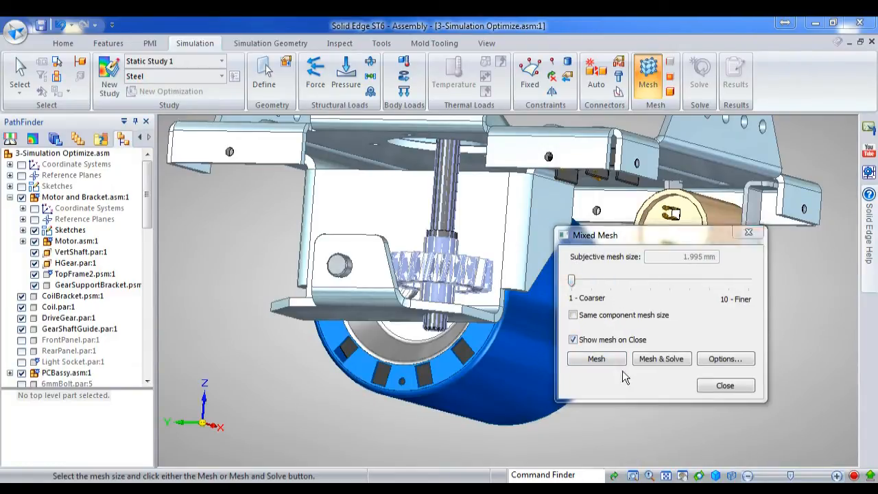
click(595, 358)
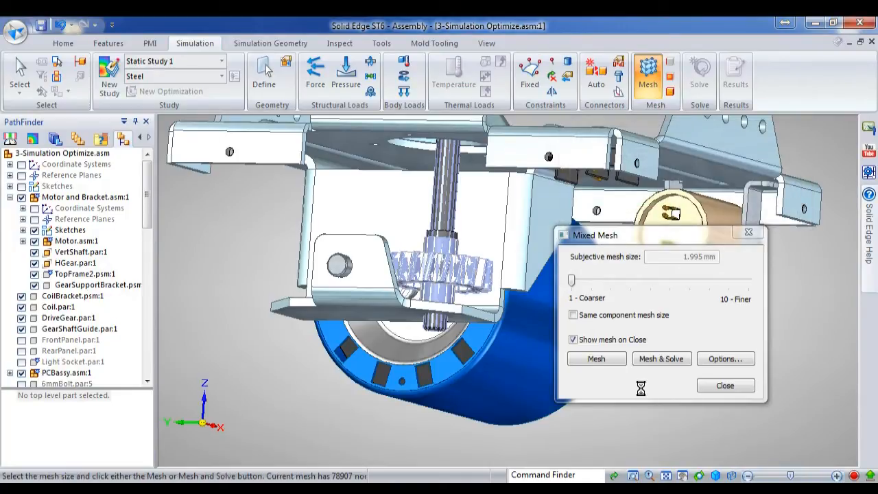
click(595, 358)
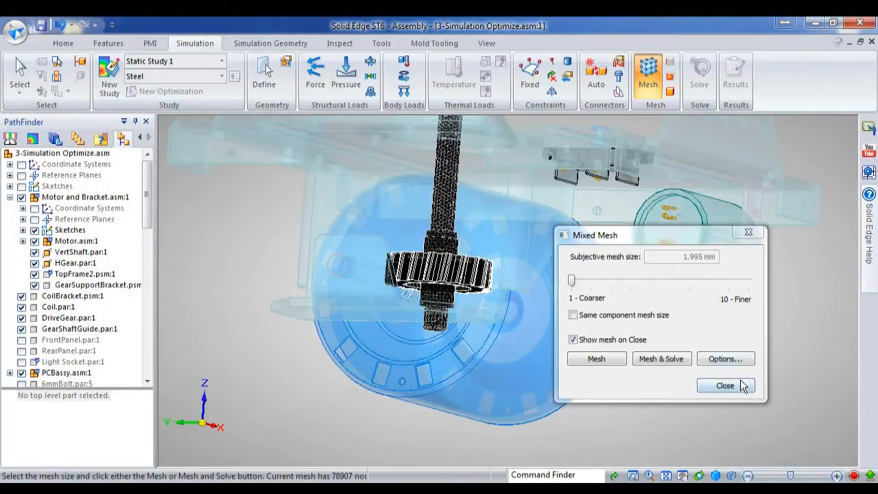
click(724, 384)
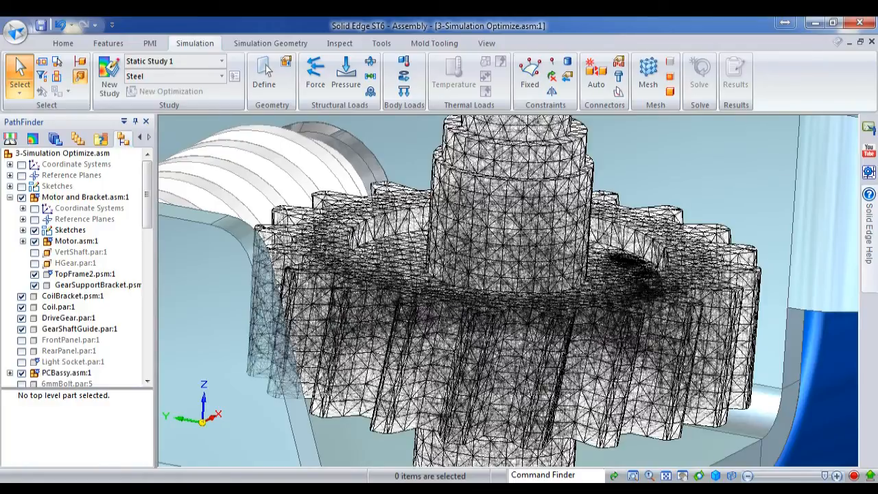
mouse_move(665, 259)
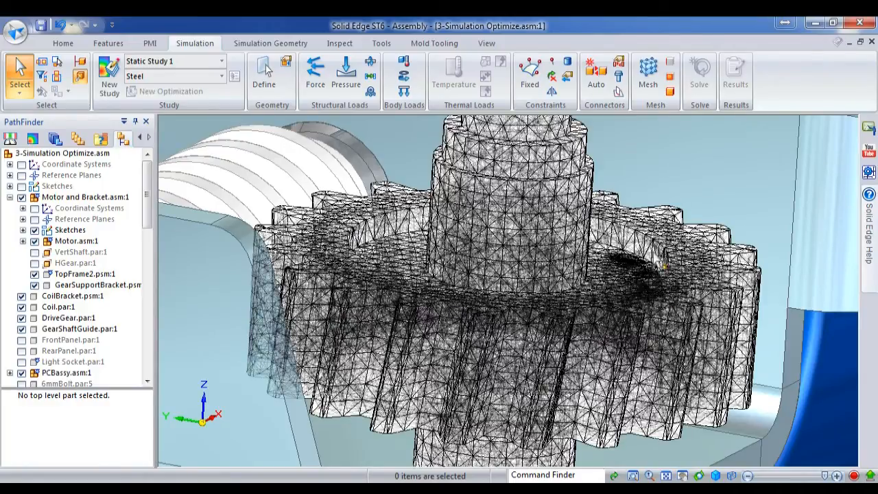
Highlight the gear mesh's poor-quality elements from the Simulation tree's Solid Body, then end the check
click(96, 284)
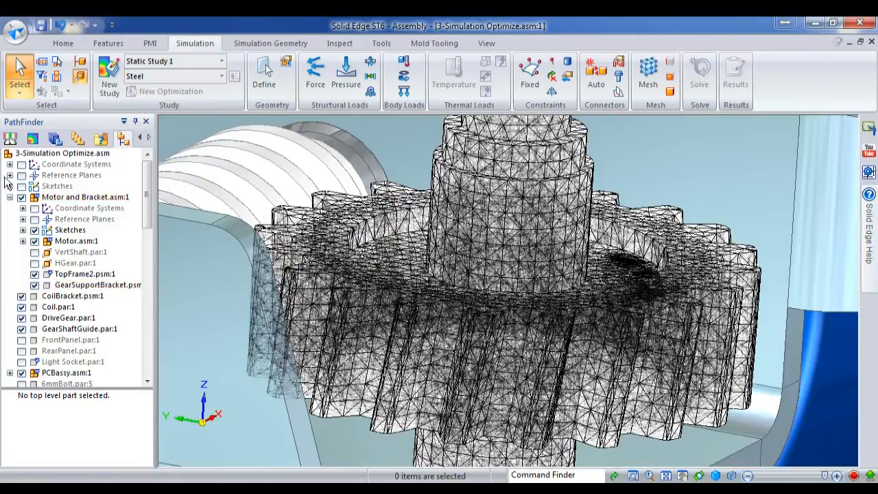
click(33, 139)
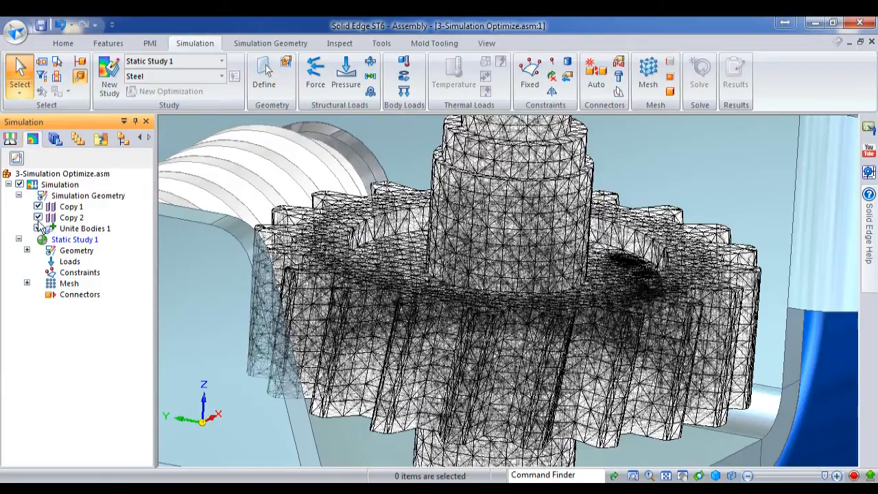
click(28, 282)
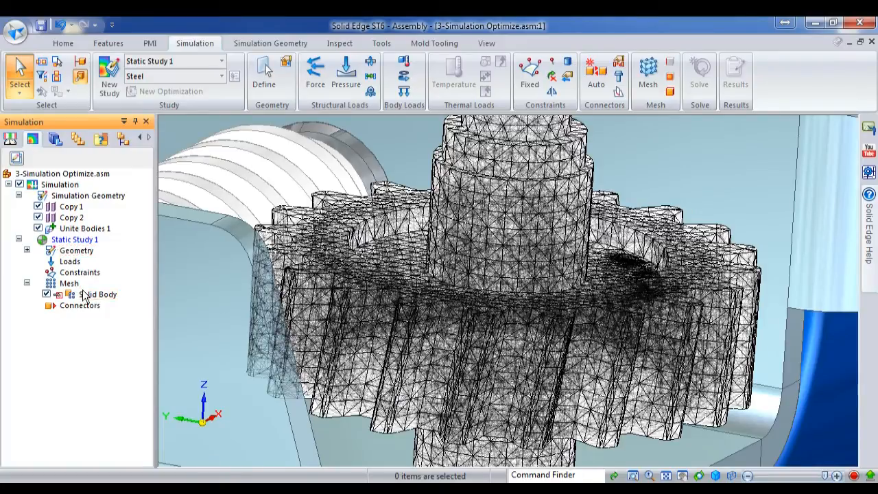
right_click(99, 293)
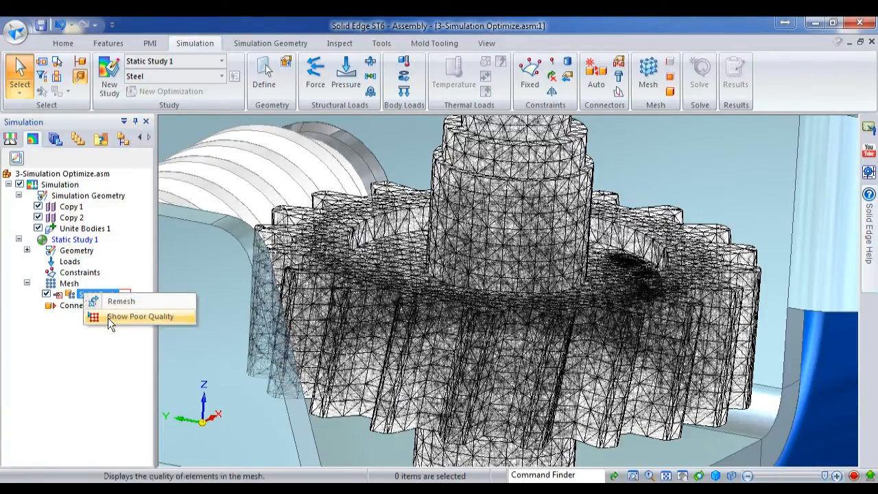
click(140, 315)
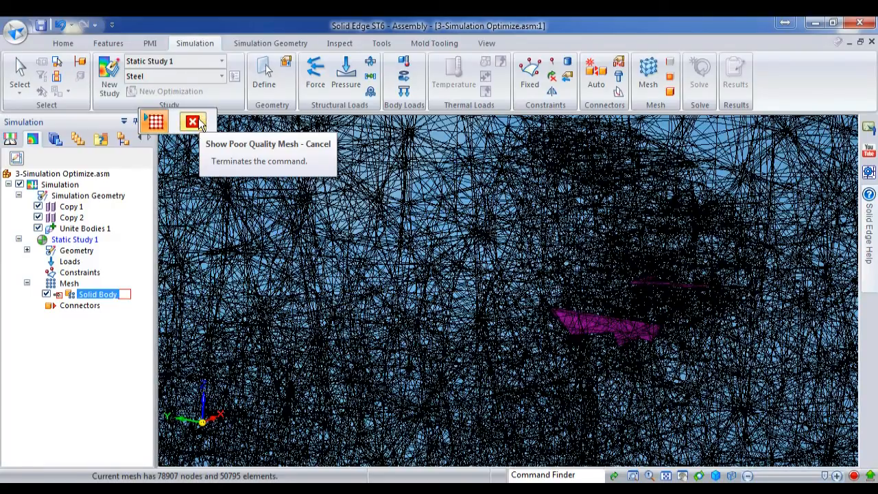
click(192, 120)
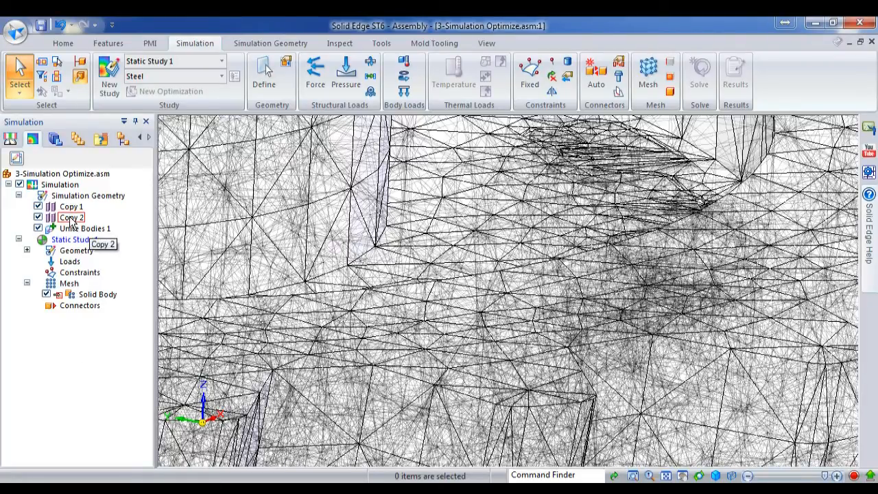
Roll back to Copy 2 and add a Delete Face 1 feature removing the chosen faces
right_click(71, 217)
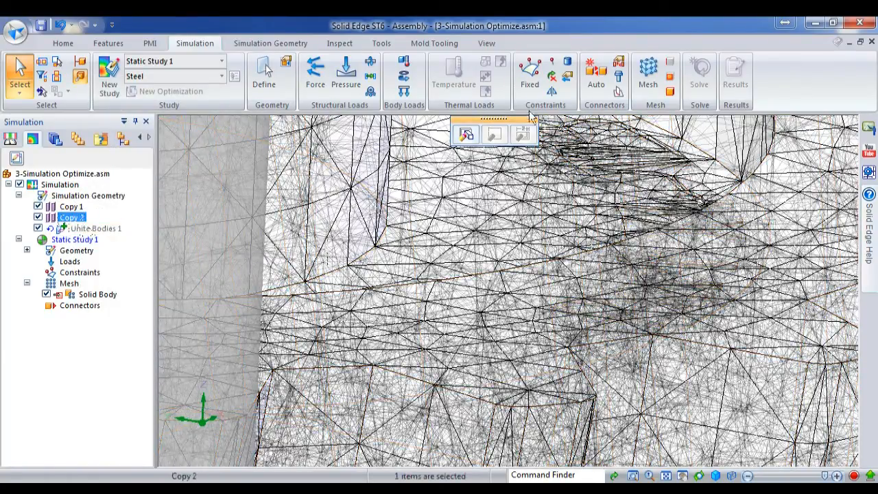
click(270, 42)
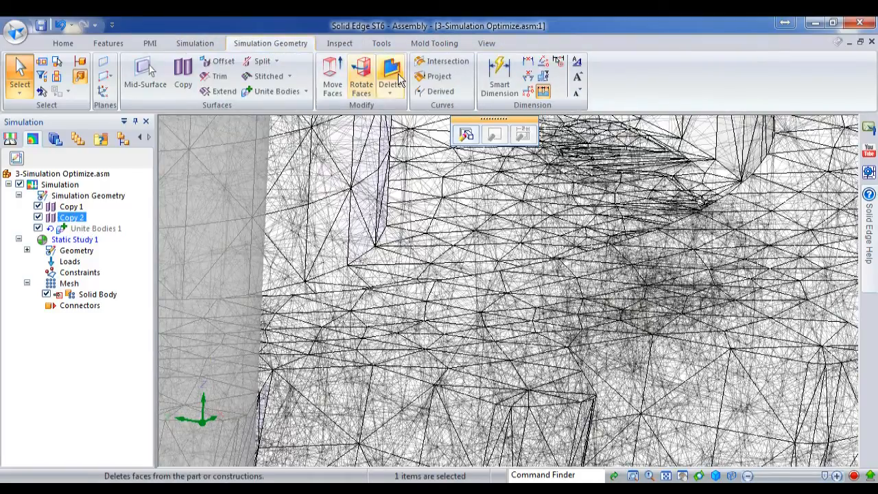
click(390, 75)
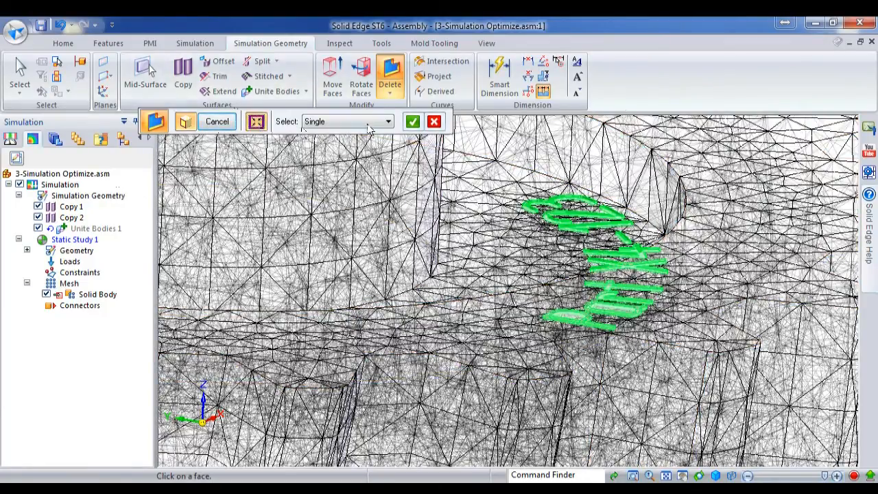
click(413, 121)
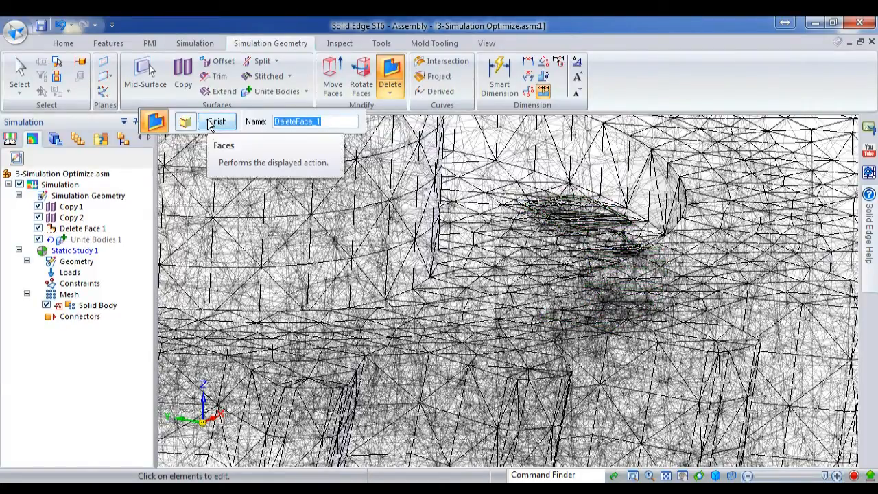
right_click(96, 239)
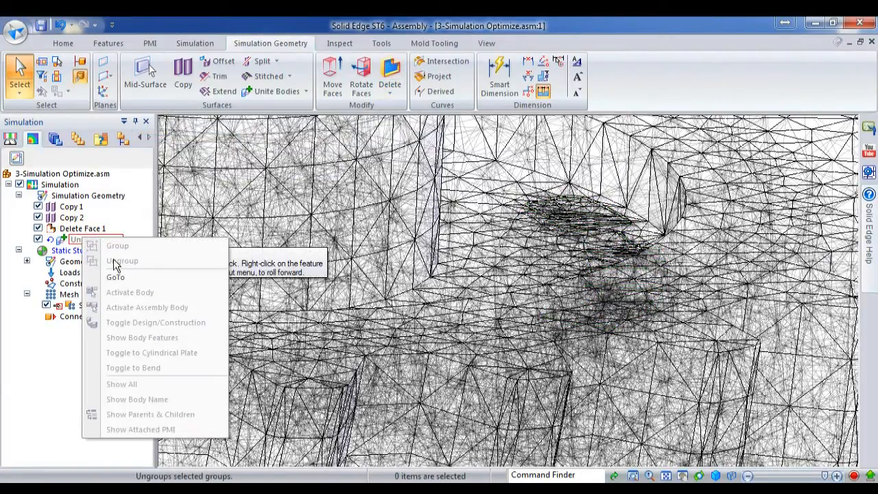
Roll the geometry forward to Unite Bodies 1, flagging the study mesh as modified
click(122, 261)
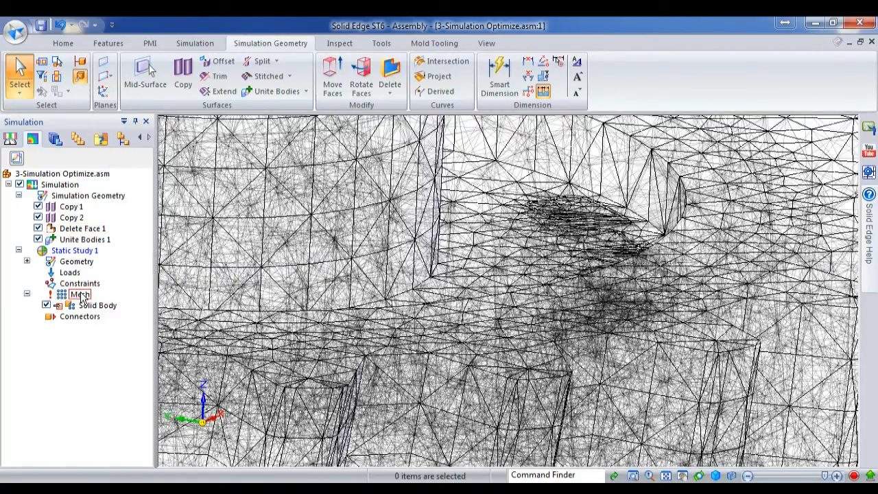
mouse_move(79, 294)
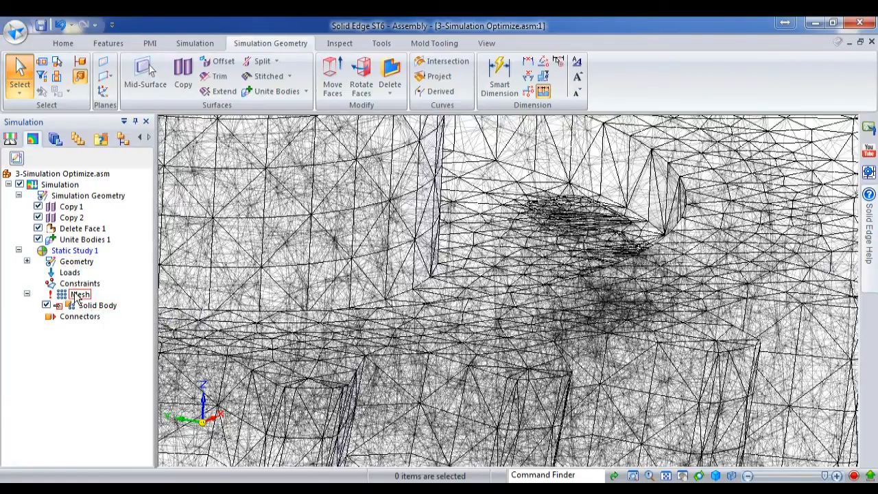
right_click(79, 293)
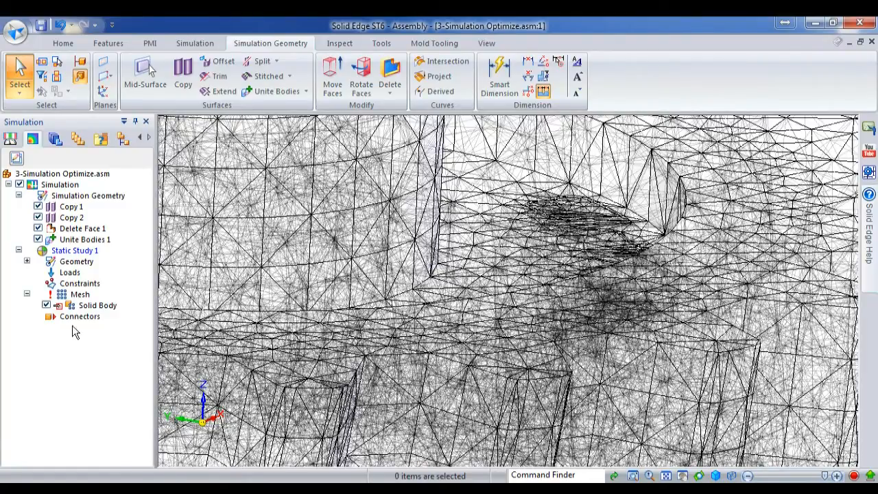
right_click(99, 305)
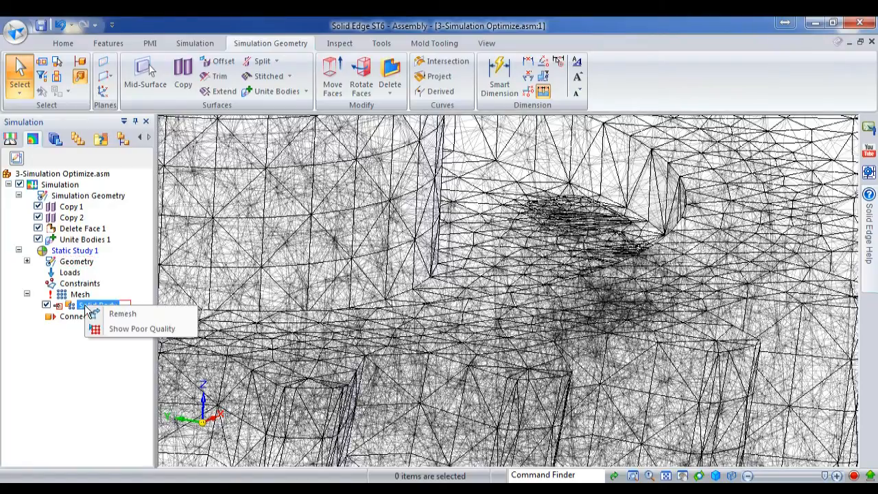
mouse_move(122, 313)
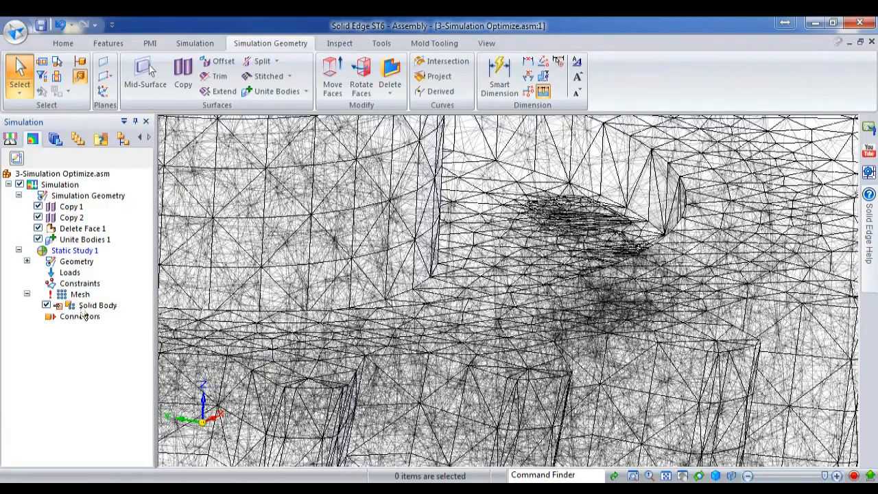
right_click(79, 294)
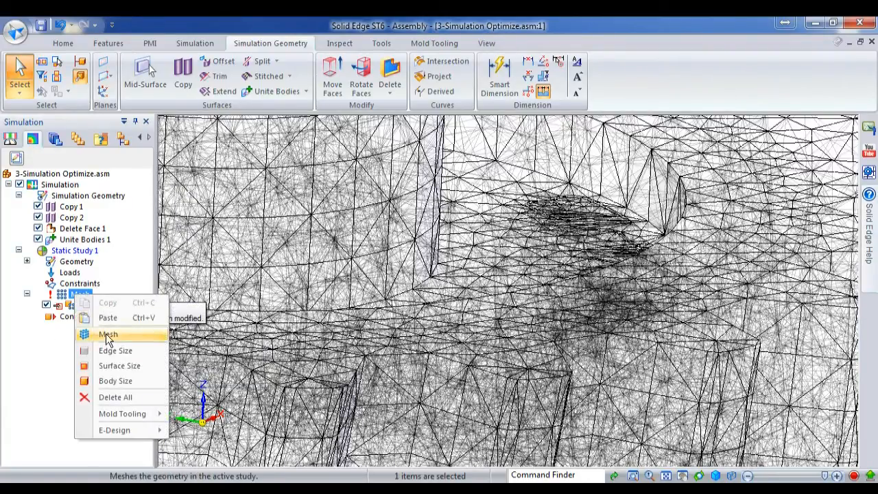
Re-mesh the modified gear geometry at the current size and display the updated tetrahedral mesh
click(107, 335)
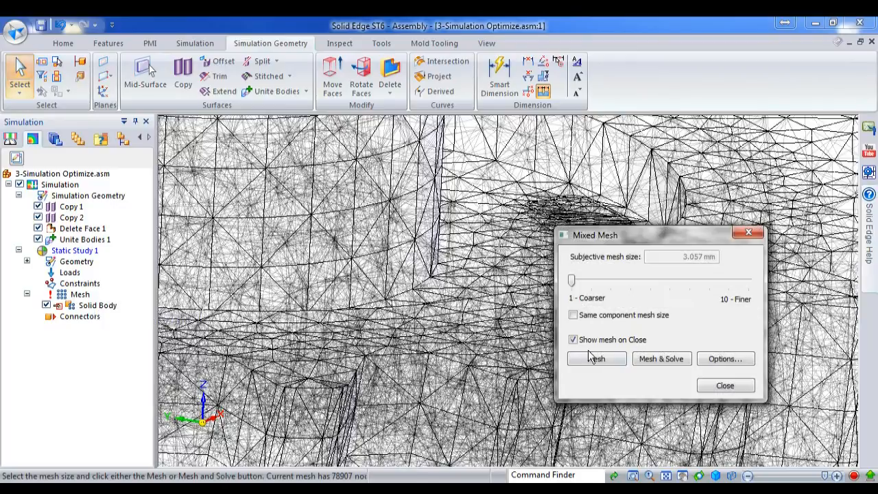
click(595, 357)
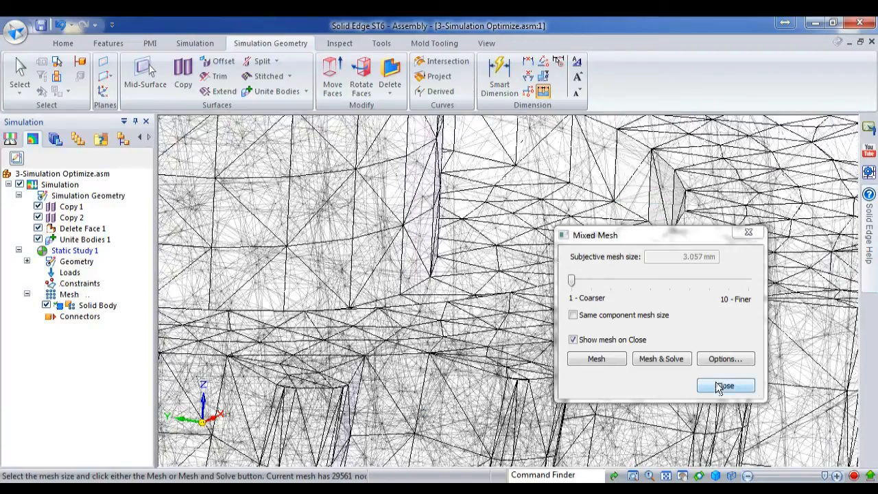
click(724, 384)
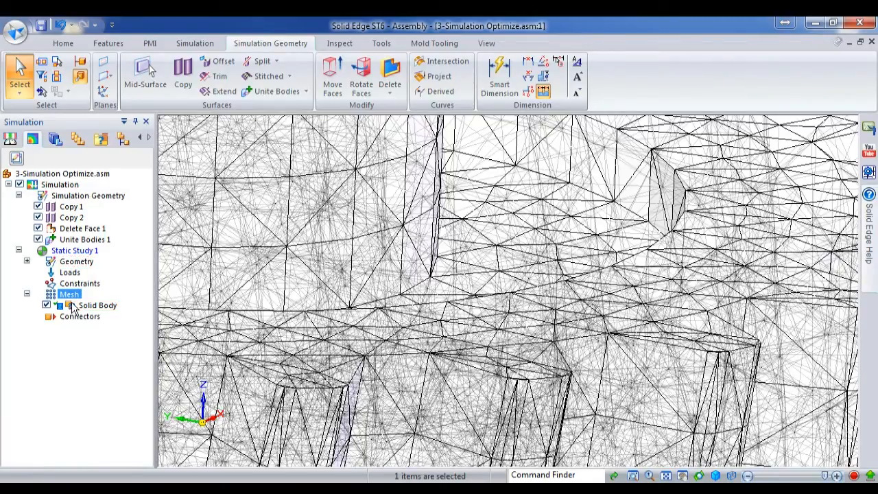
right_click(97, 304)
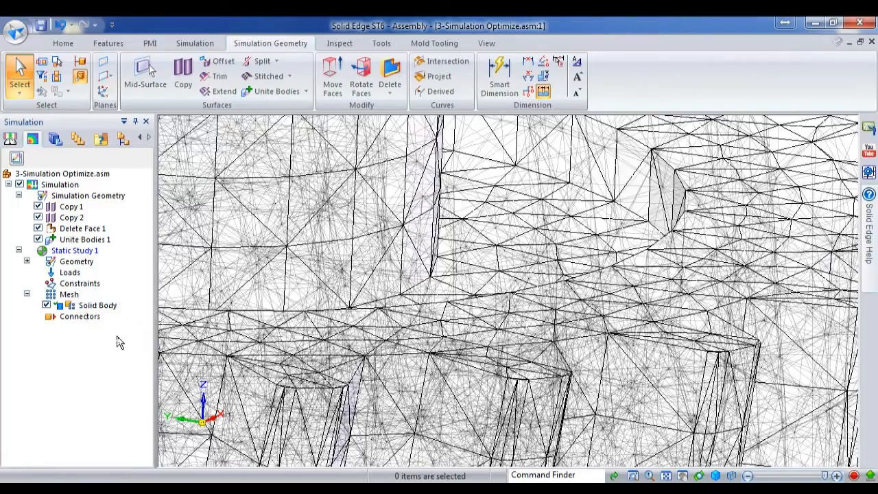
mouse_move(140, 284)
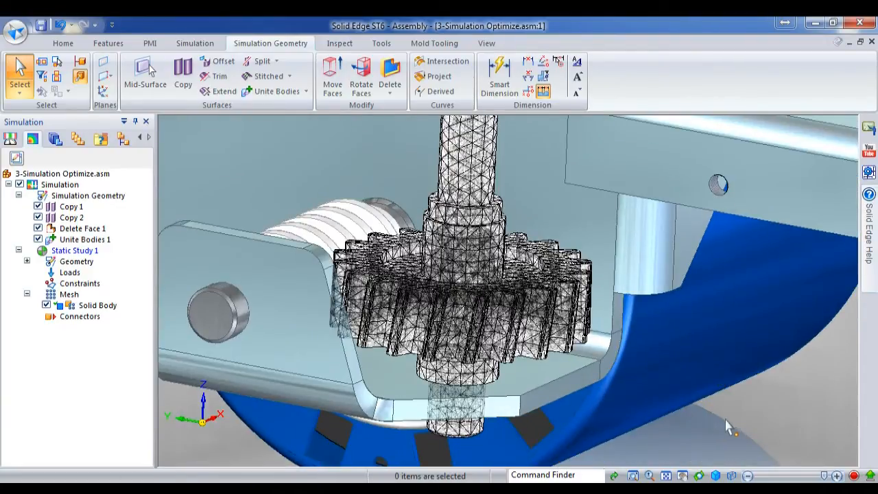
mouse_move(194, 43)
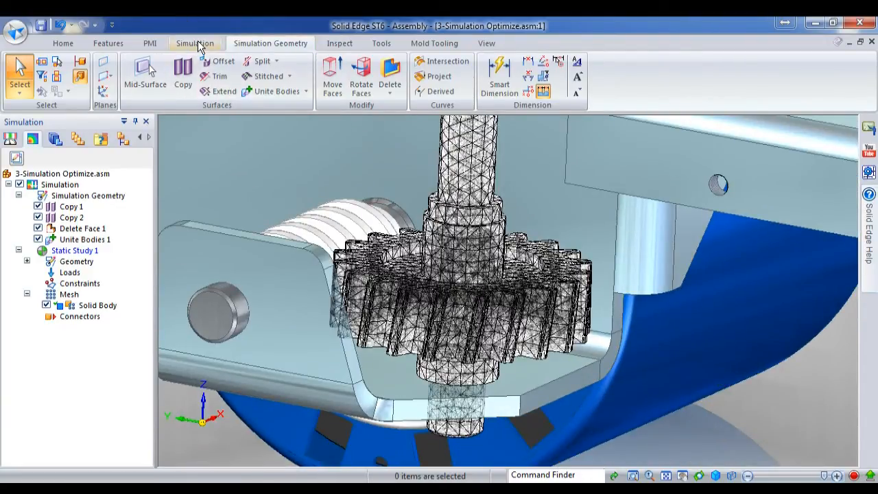
Switch the bracket's result contour from von Mises stress to total translation displacement (0.189 mm peak)
click(195, 42)
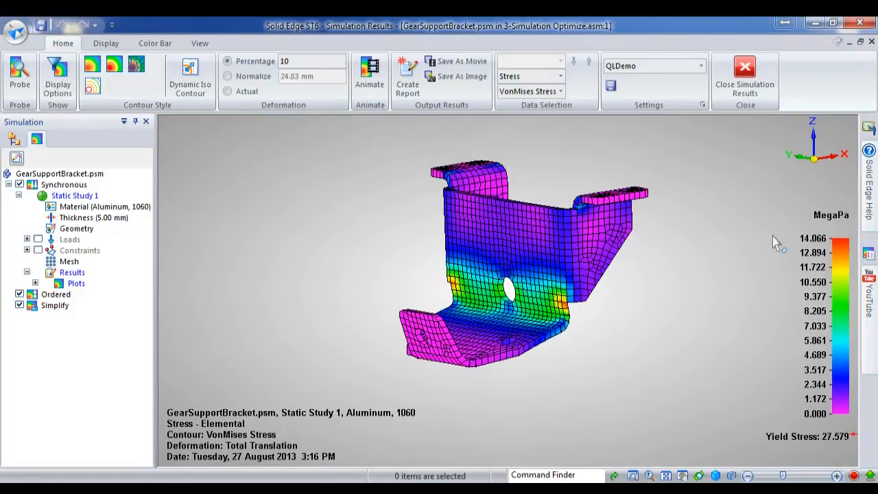
click(559, 77)
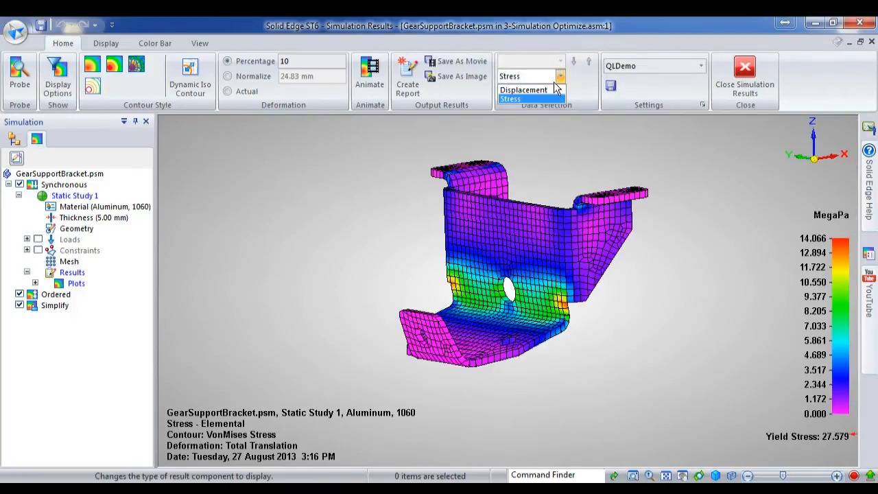
click(524, 90)
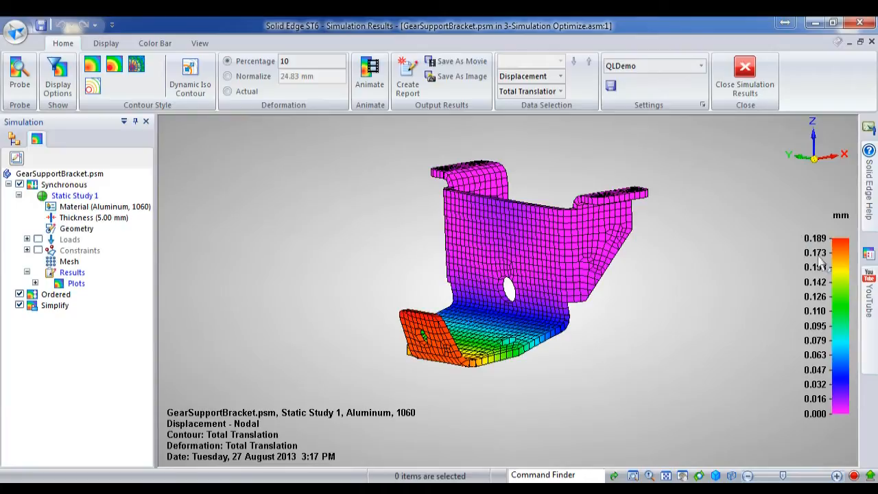
mouse_move(702, 277)
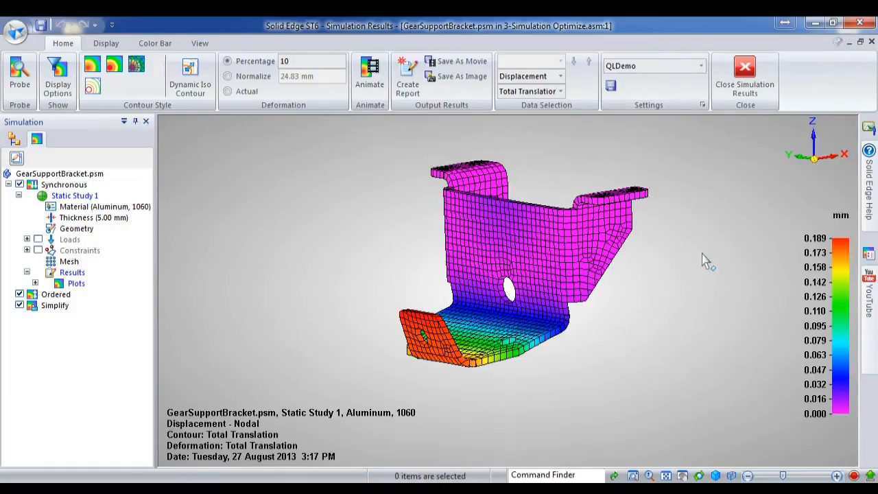
mouse_move(694, 241)
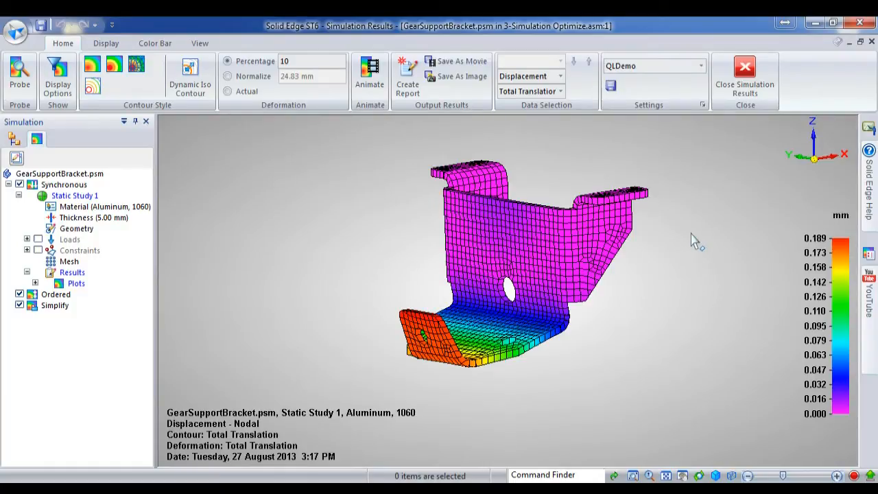
mouse_move(745, 75)
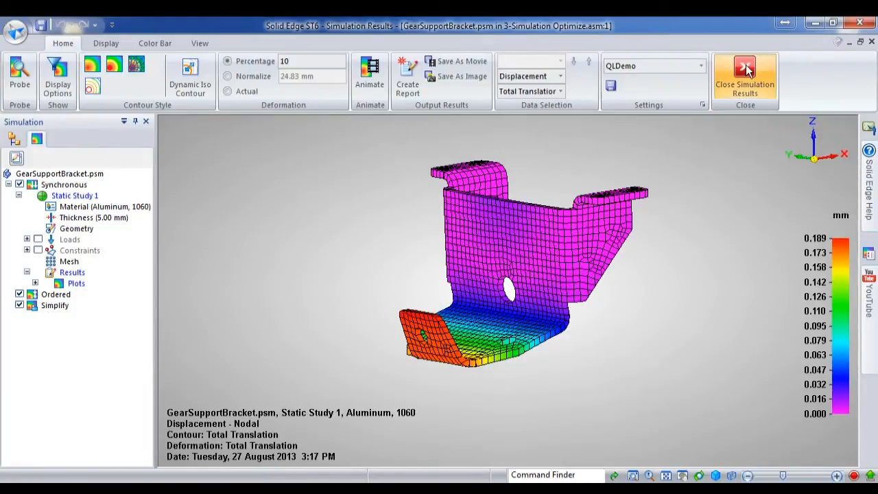
Create a new optimization for Static Study 1 with mass (0.381 kg) as the minimize objective
click(745, 75)
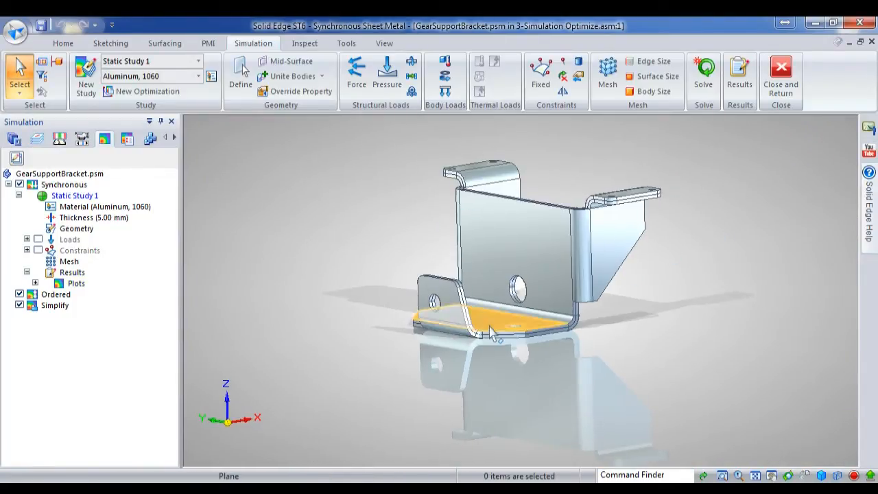
mouse_move(145, 90)
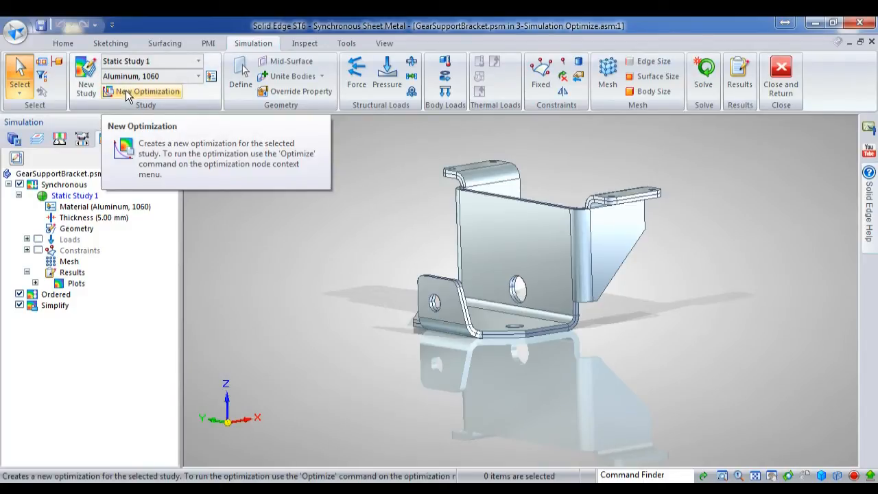
mouse_move(285, 231)
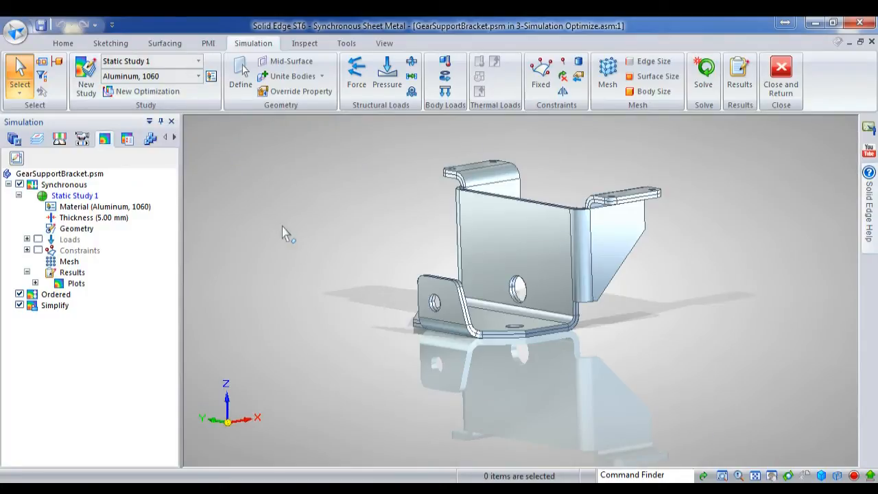
mouse_move(145, 90)
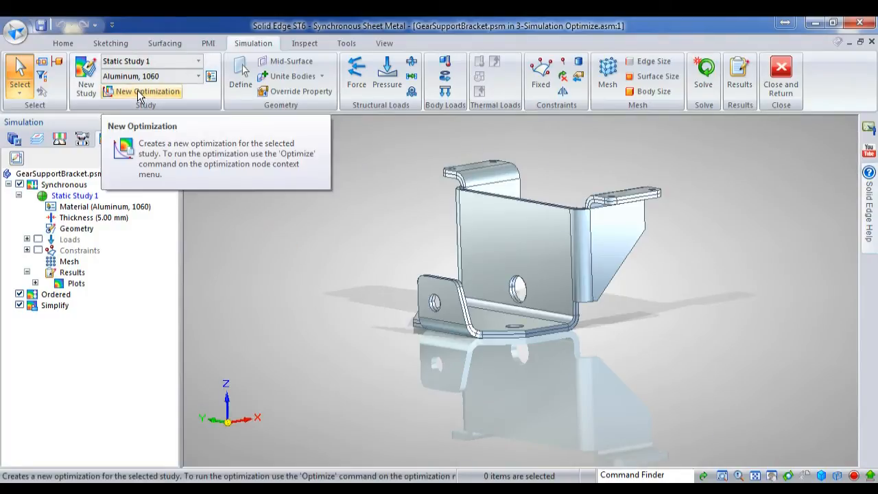
click(146, 91)
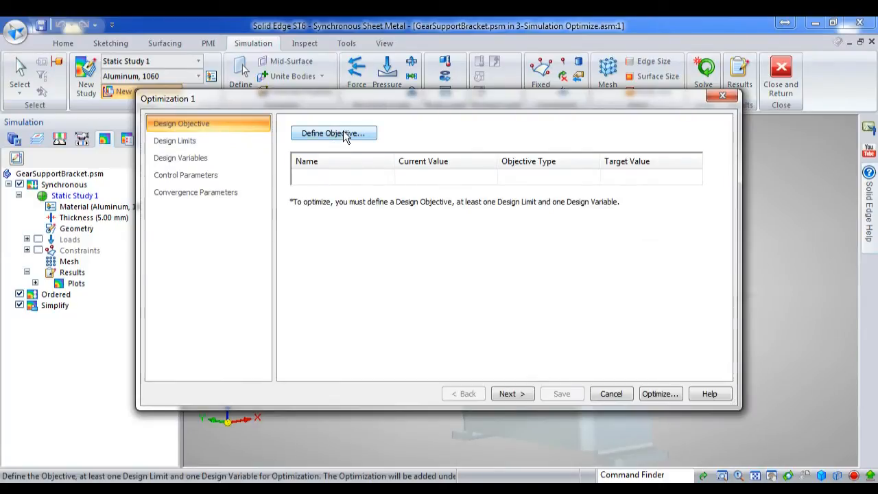
click(333, 133)
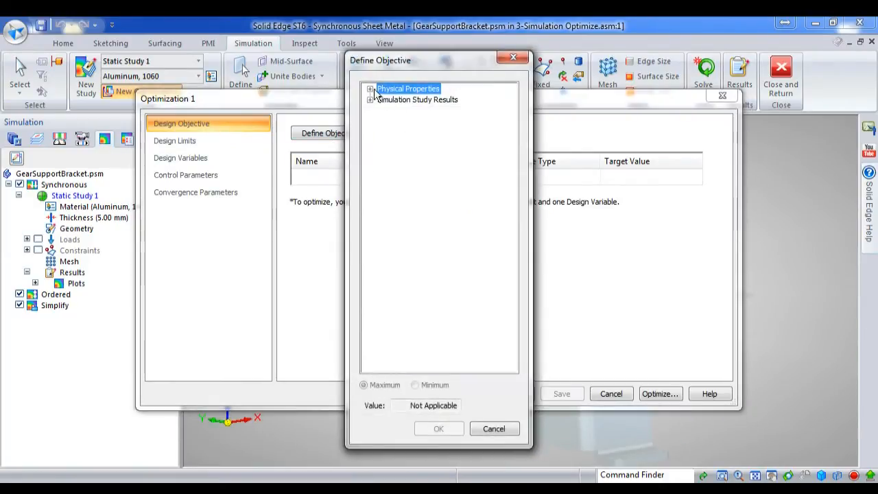
click(370, 88)
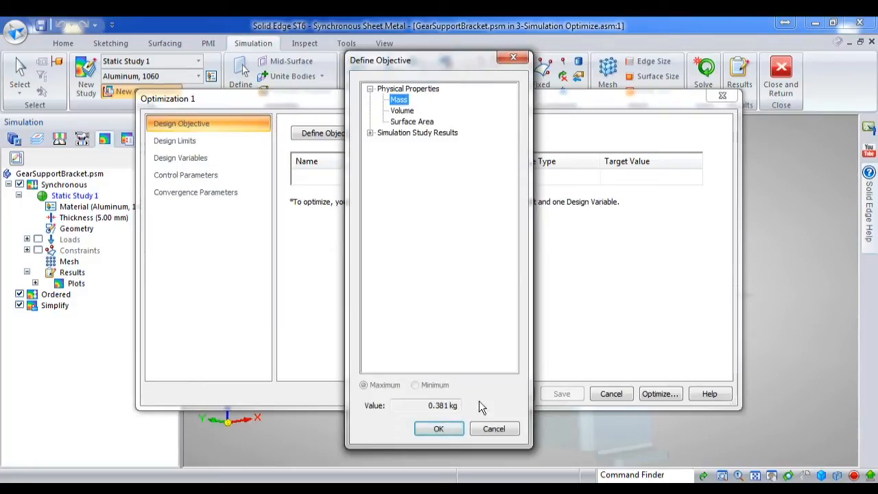
click(439, 427)
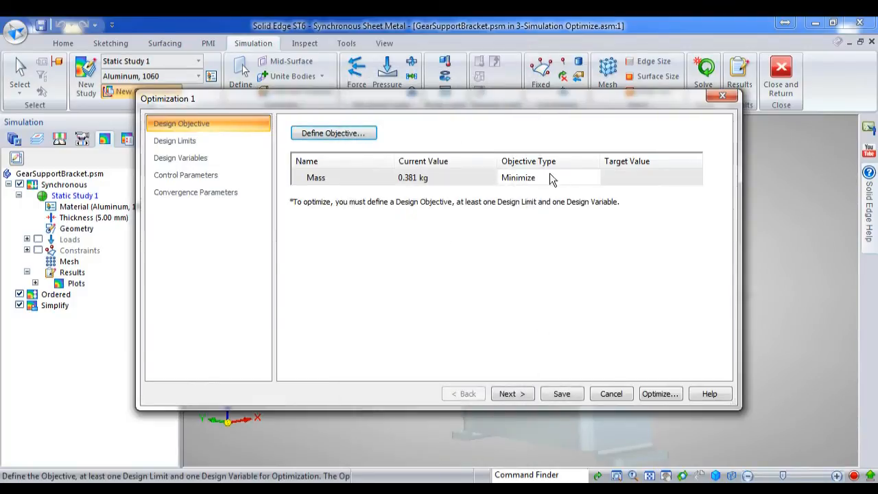
mouse_move(555, 178)
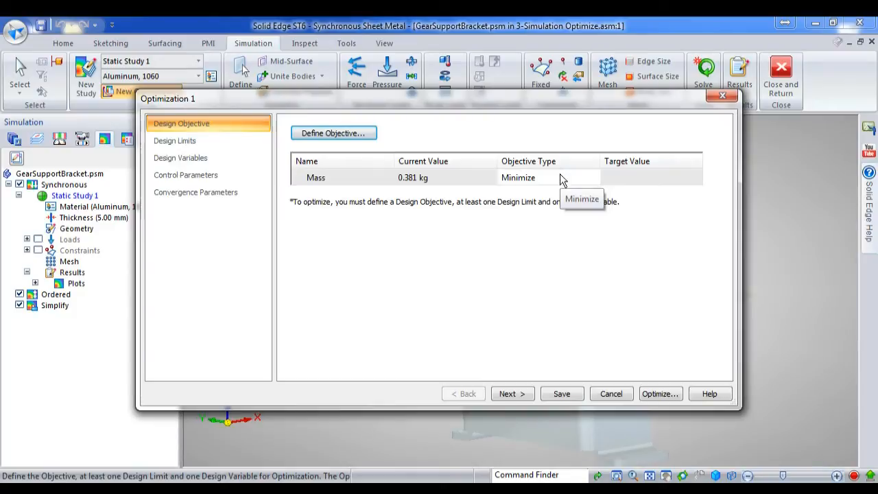
Add a design limit of total translation at most 1.00 mm
click(176, 140)
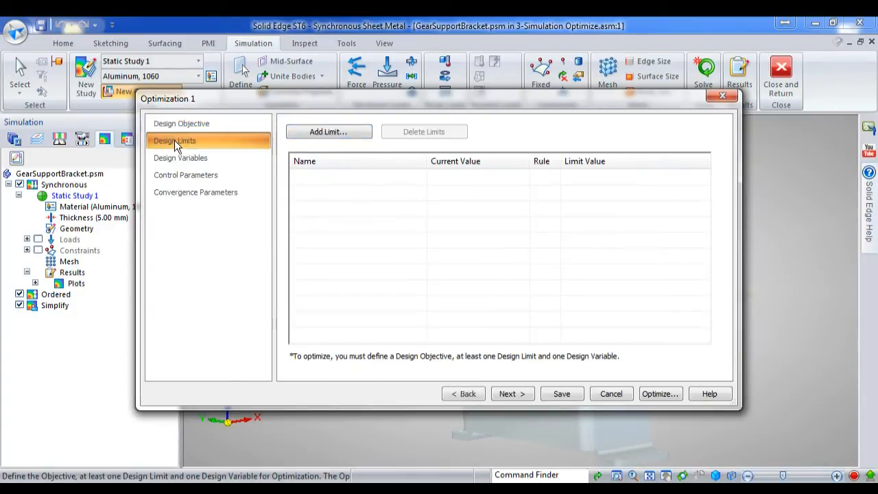
mouse_move(328, 131)
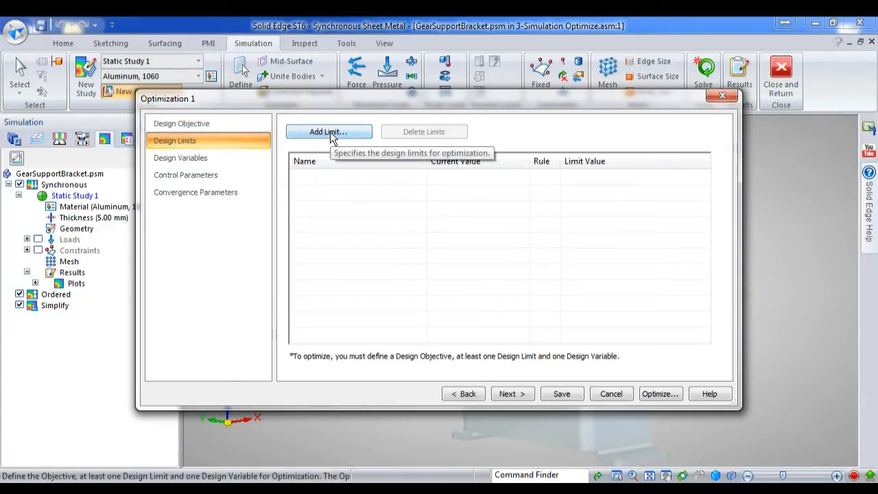
click(328, 132)
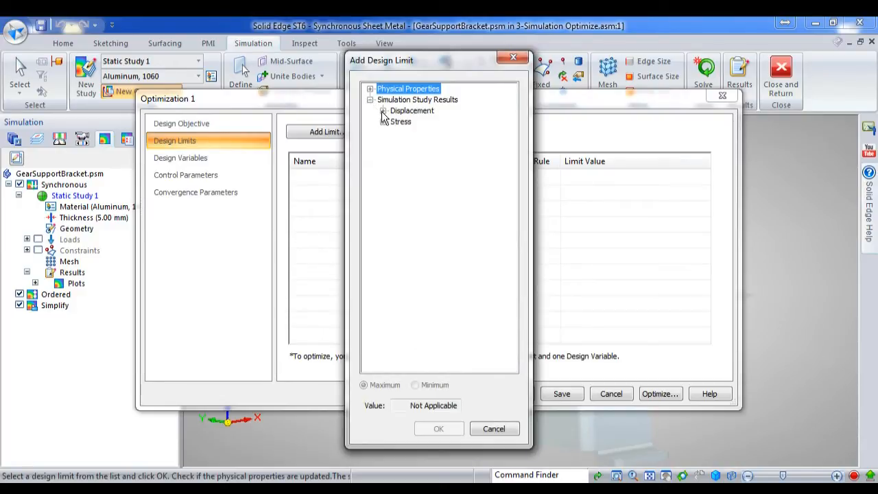
click(384, 110)
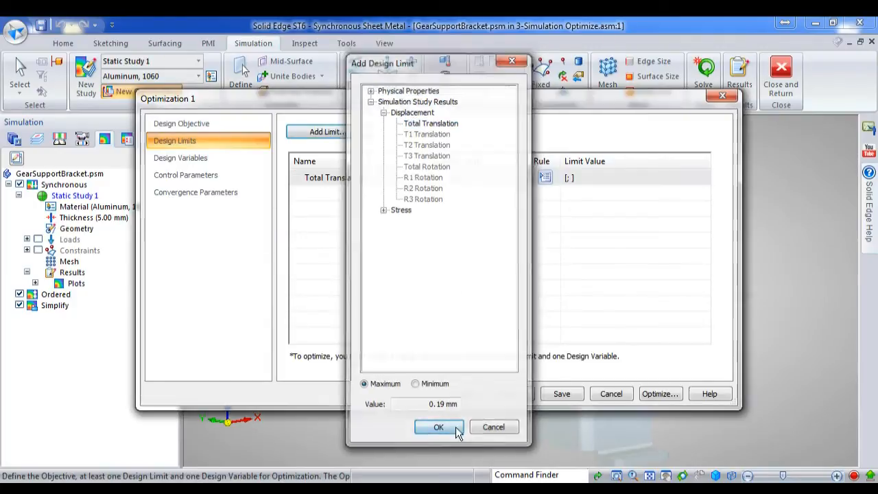
click(438, 426)
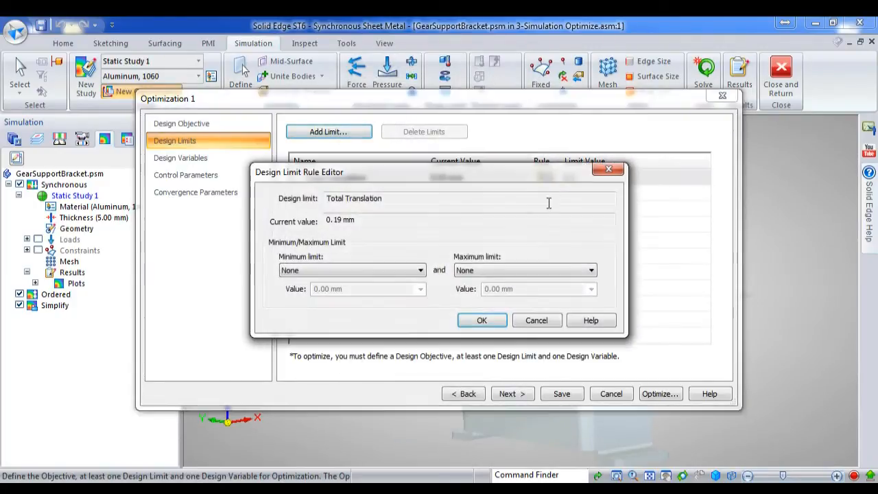
click(588, 269)
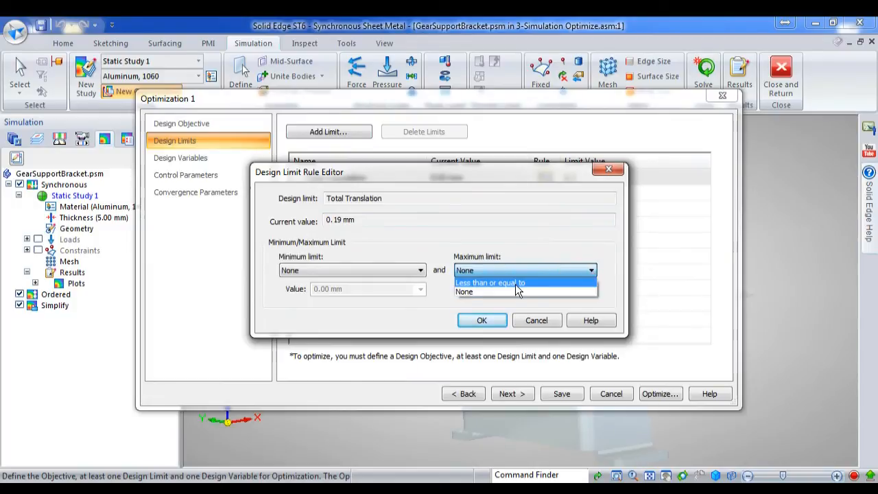
click(489, 283)
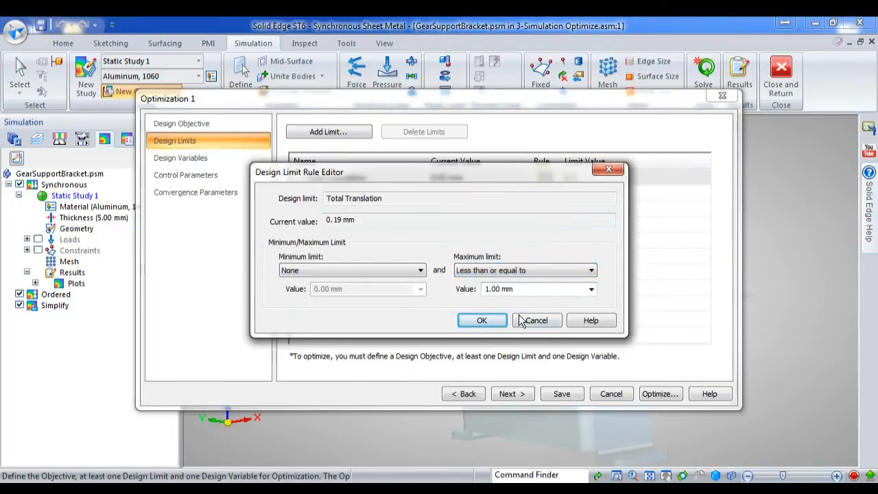
click(482, 321)
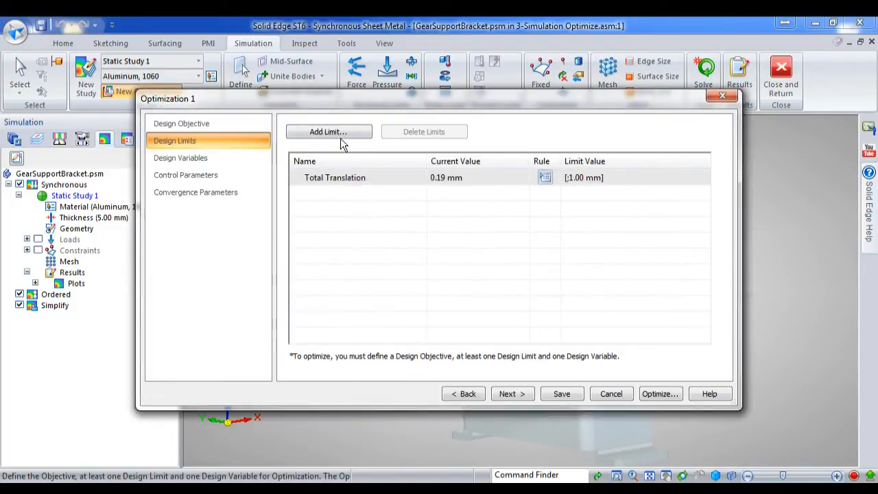
Add a second design limit of VonMises stress at most 60.000 MegaPa
click(327, 131)
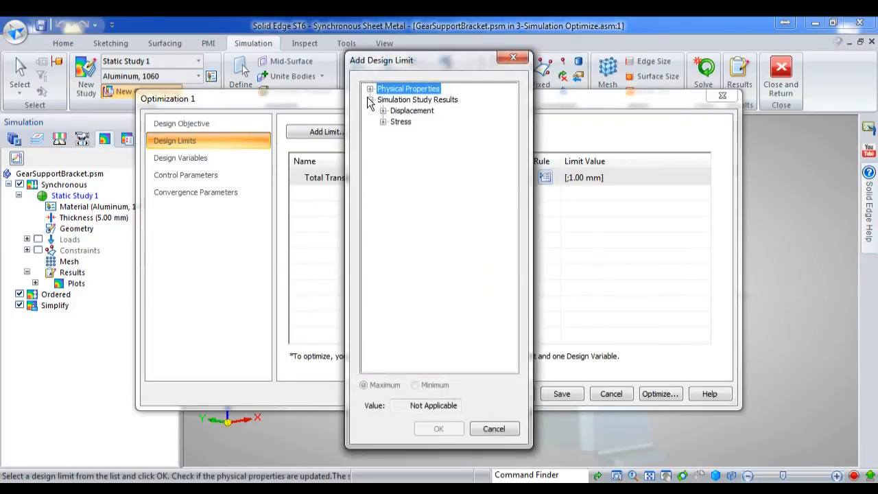
click(383, 120)
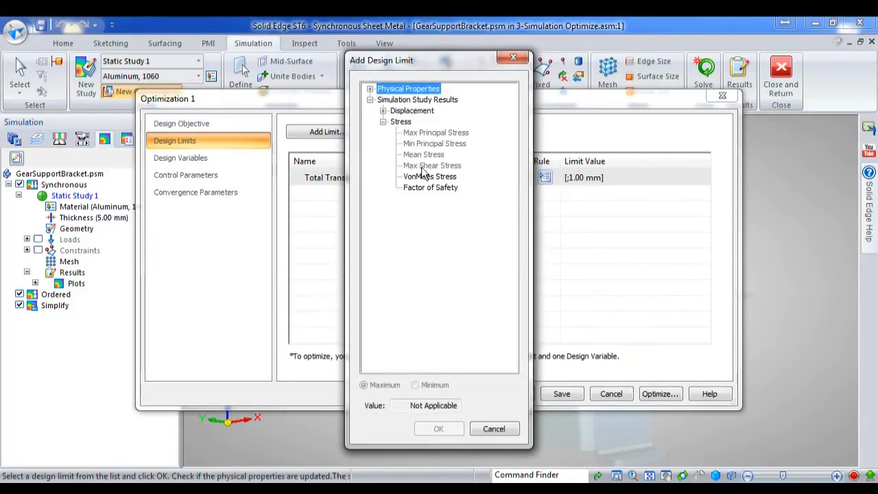
click(430, 175)
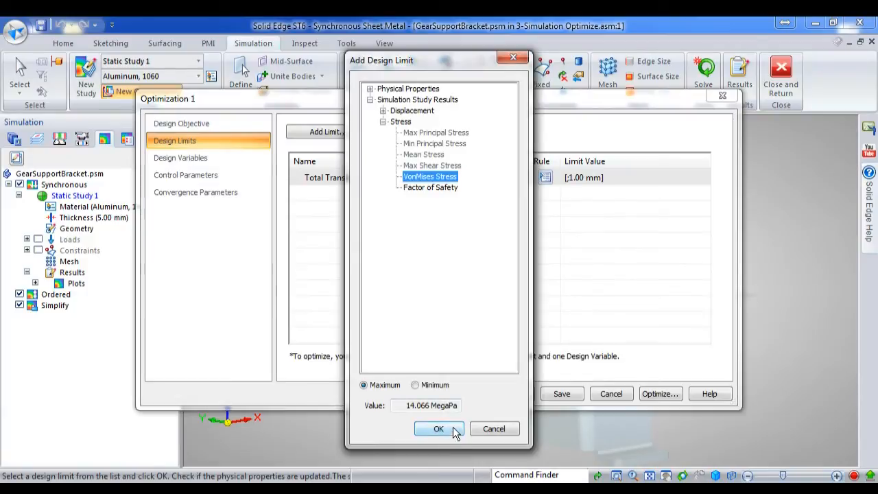
click(439, 428)
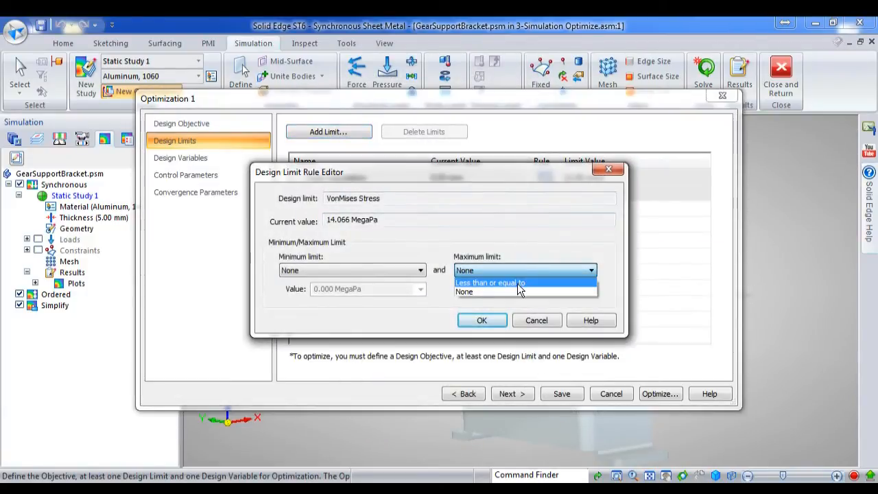
click(490, 283)
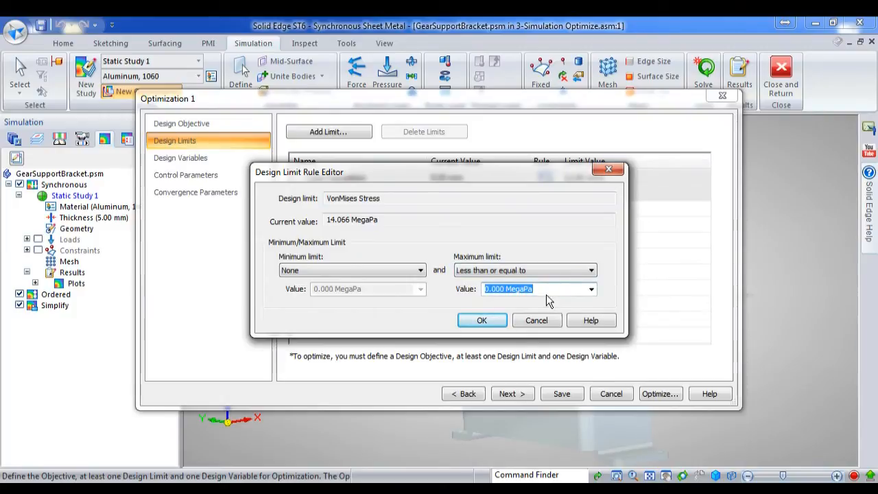
text(60.000 MegaPa)
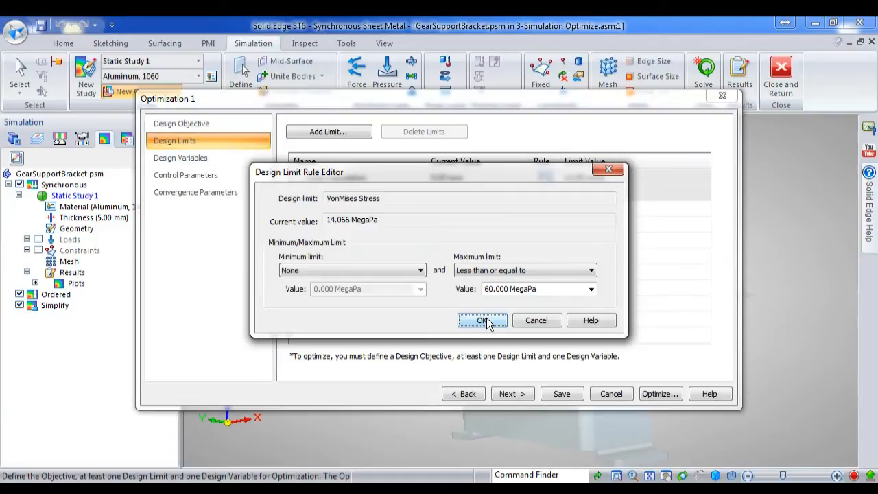
click(483, 321)
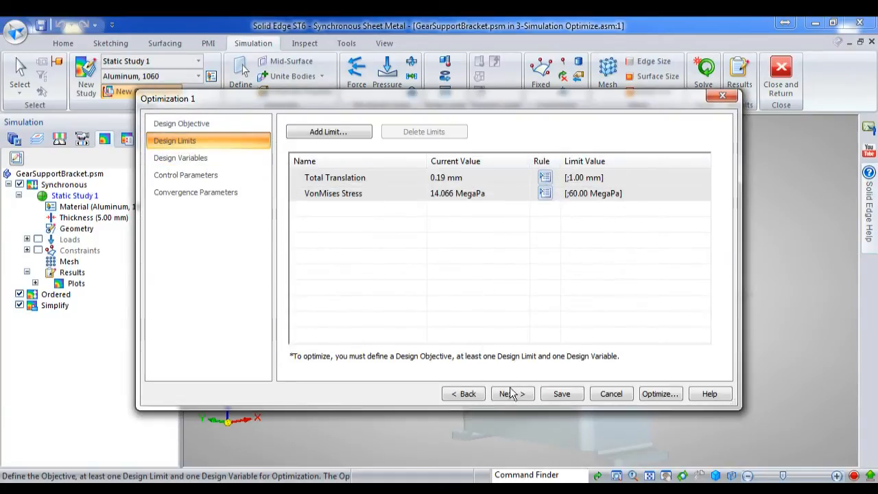
Add MaterialThickness from the Variable Table as the optimization's design variable
click(513, 392)
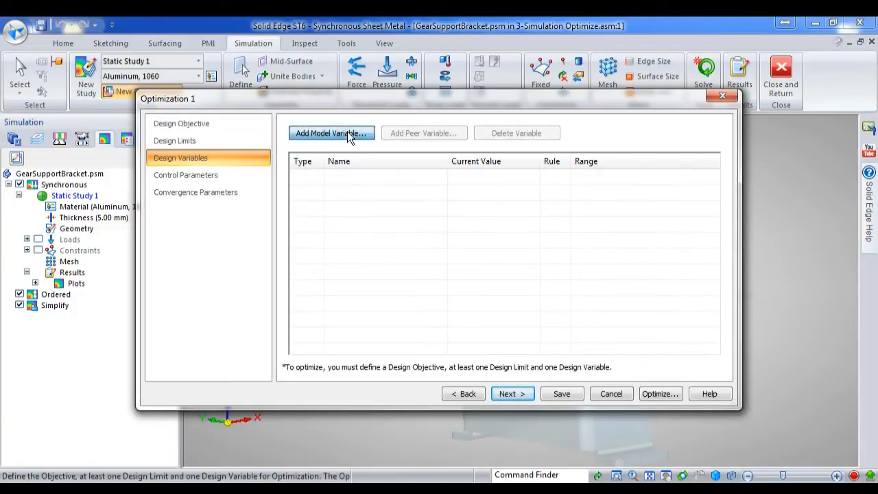
click(332, 133)
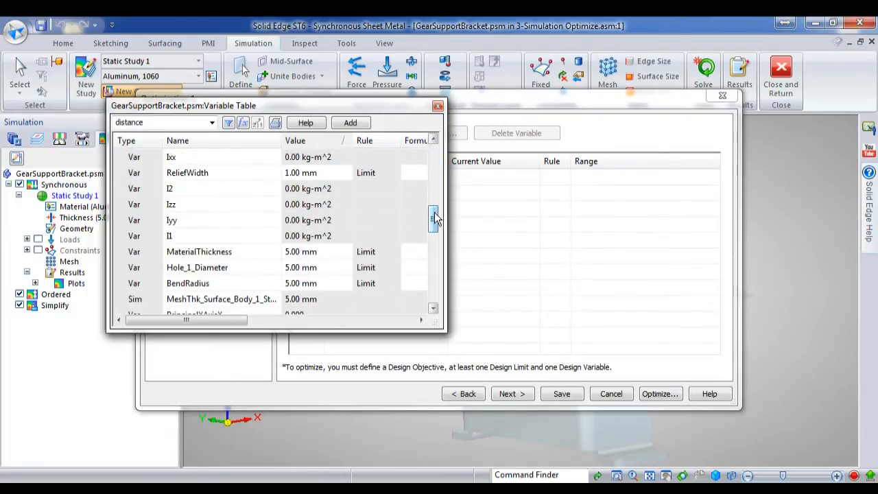
click(199, 251)
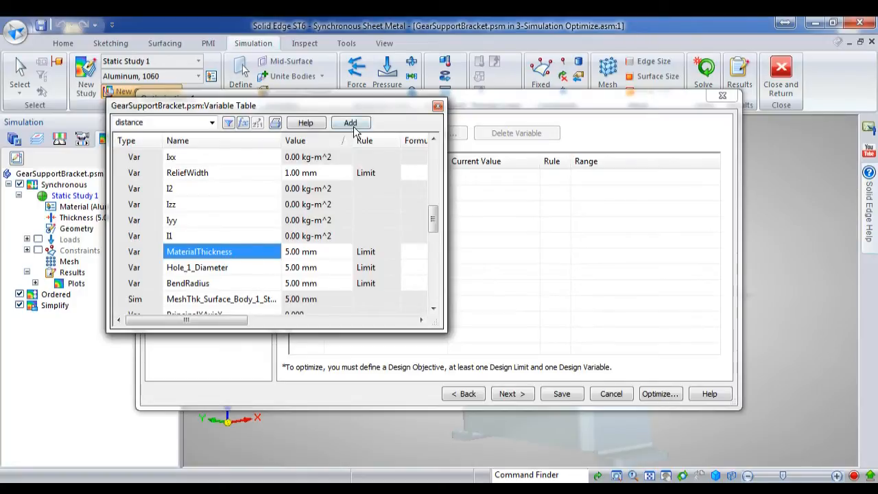
click(350, 124)
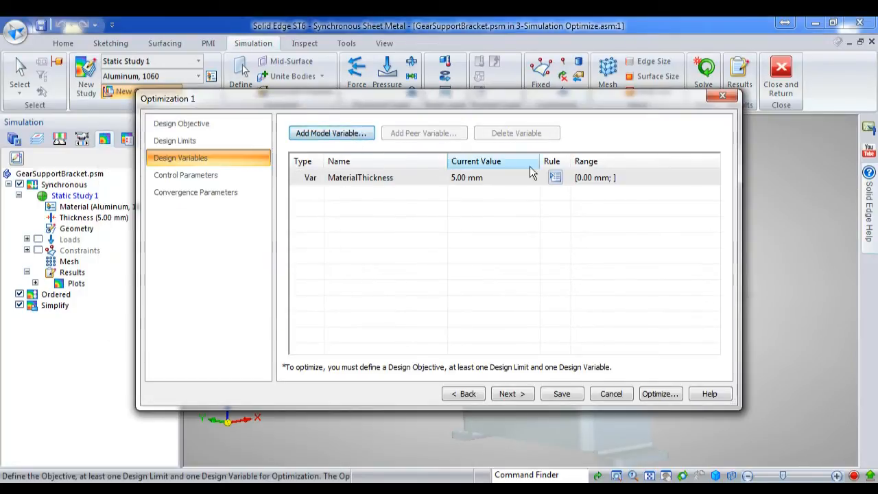
Bound MaterialThickness between 1 mm and 5 mm in its range rule
click(554, 177)
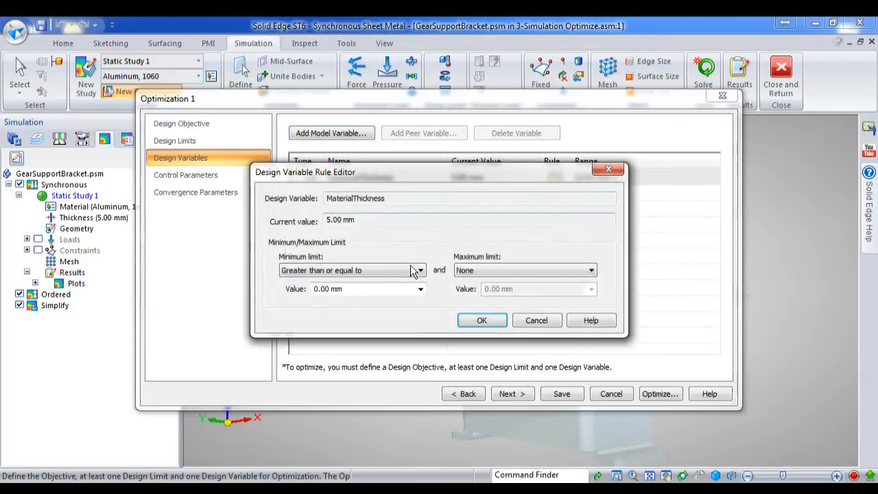
text(1)
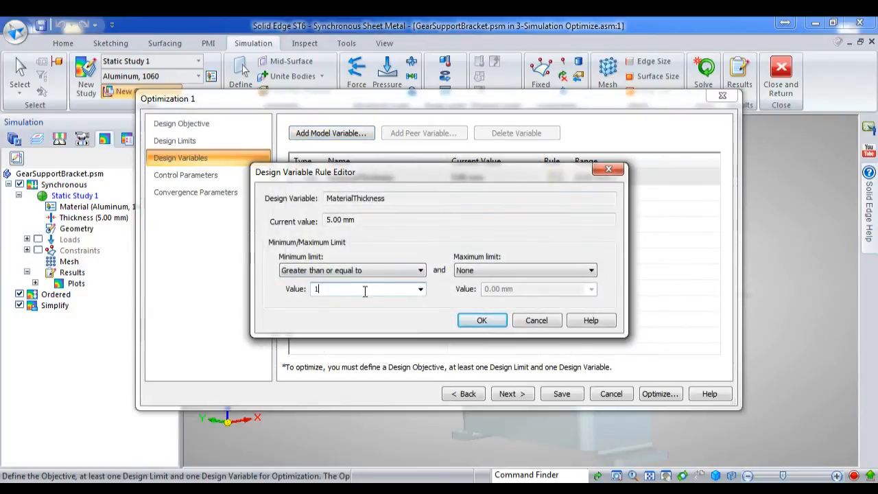
click(588, 269)
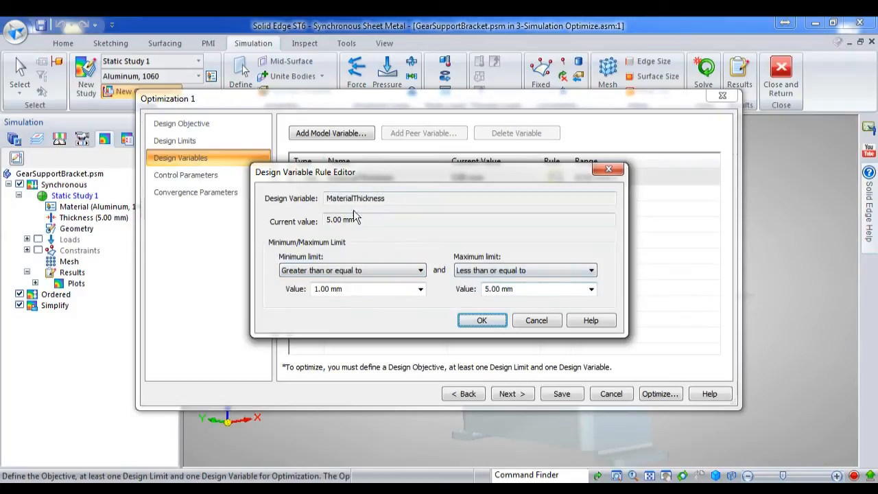
click(482, 321)
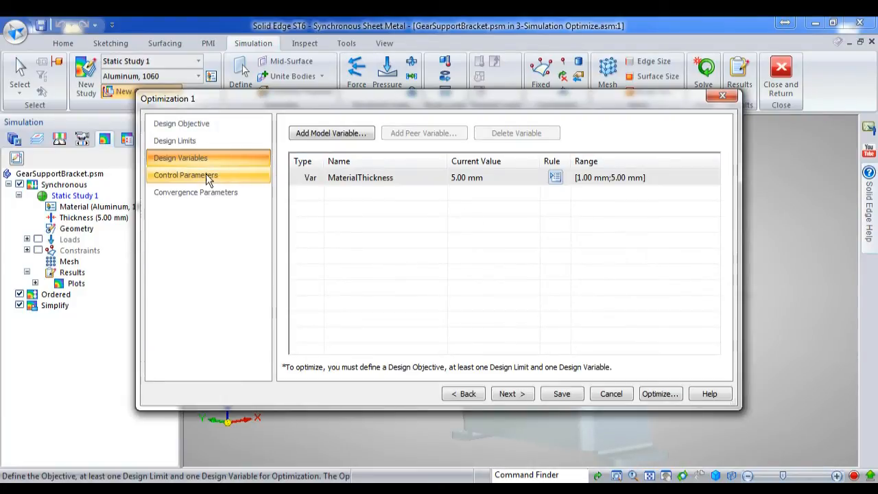
Set relative convergence to 0.500 on the Convergence Parameters page
click(185, 175)
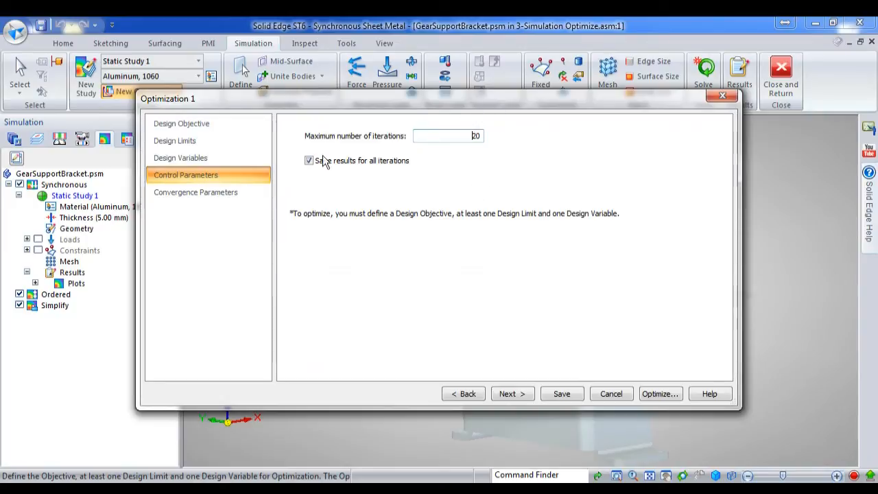
click(195, 192)
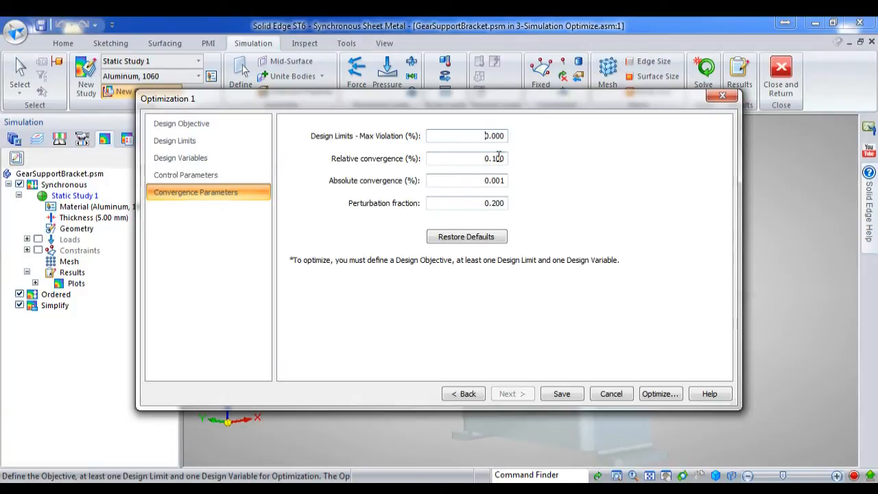
text(0.500)
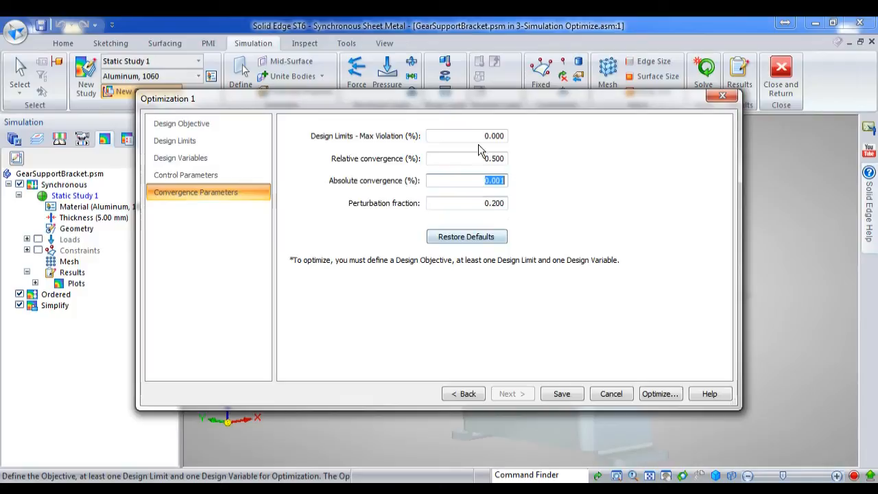
mouse_move(595, 390)
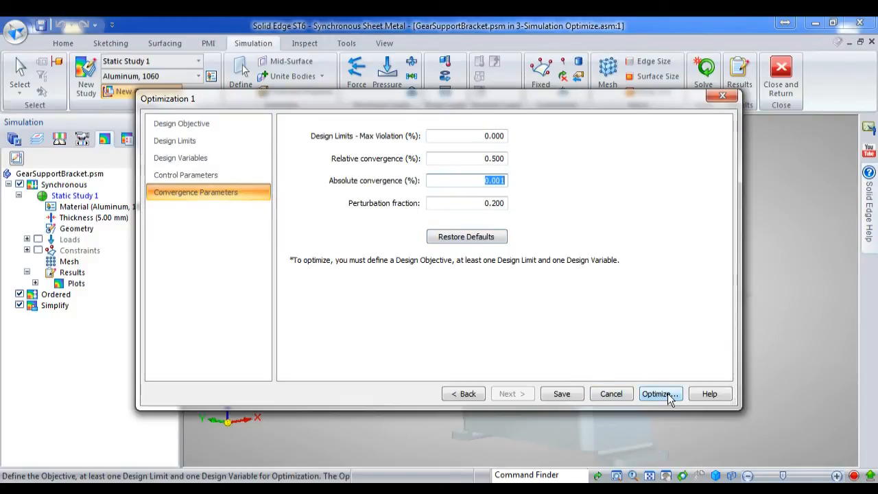
Run the optimization until it reports convergence
click(657, 392)
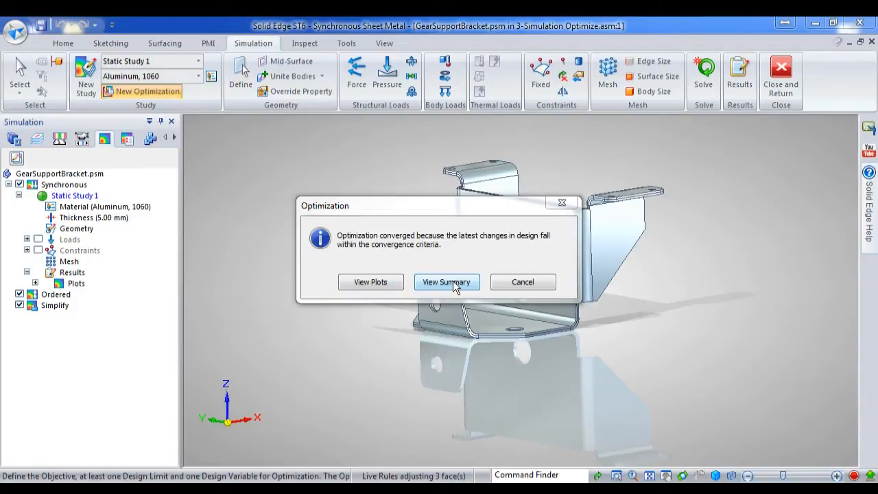
mouse_move(387, 368)
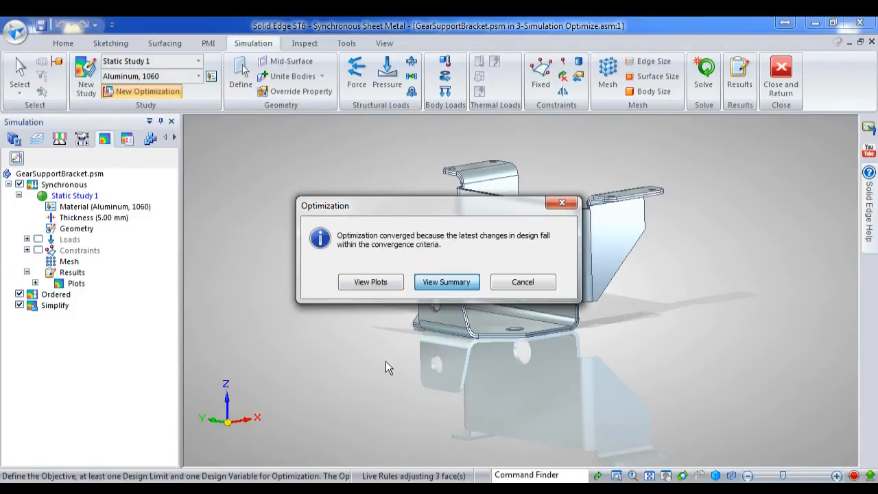
View the optimization summary in Excel and widen the narrow iteration columns
click(523, 281)
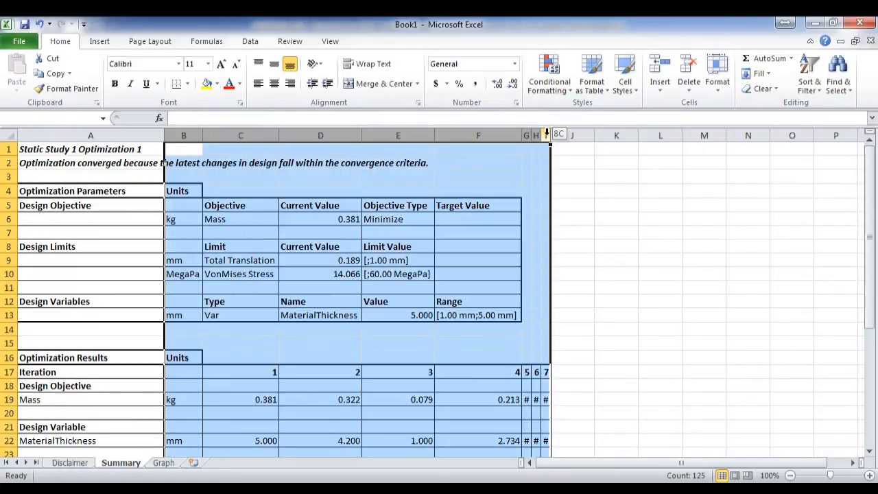
drag(543, 143, 588, 143)
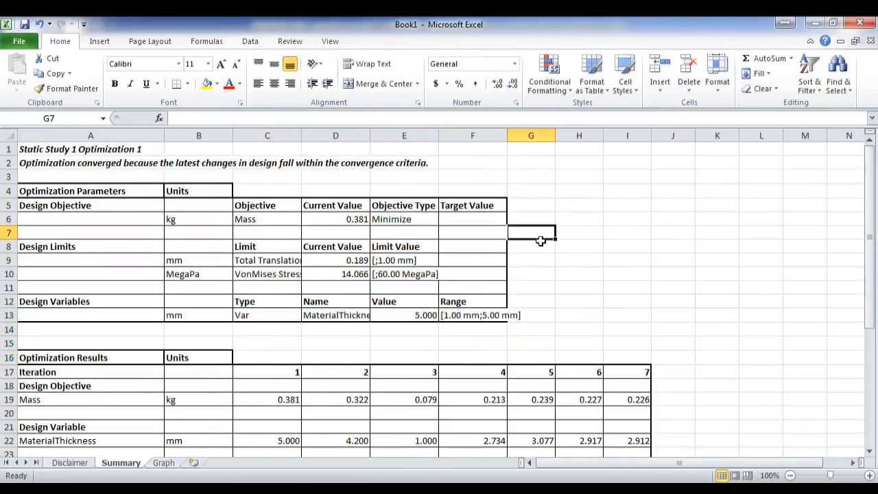
scroll(down, 3)
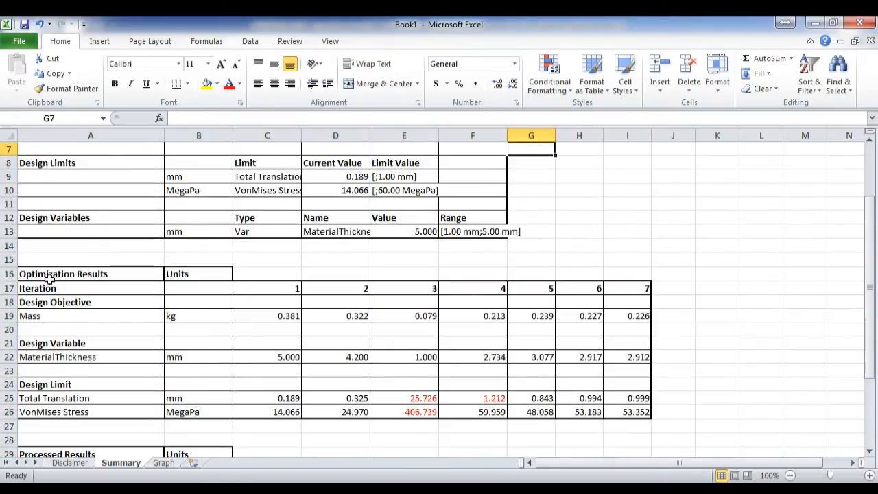
mouse_move(163, 323)
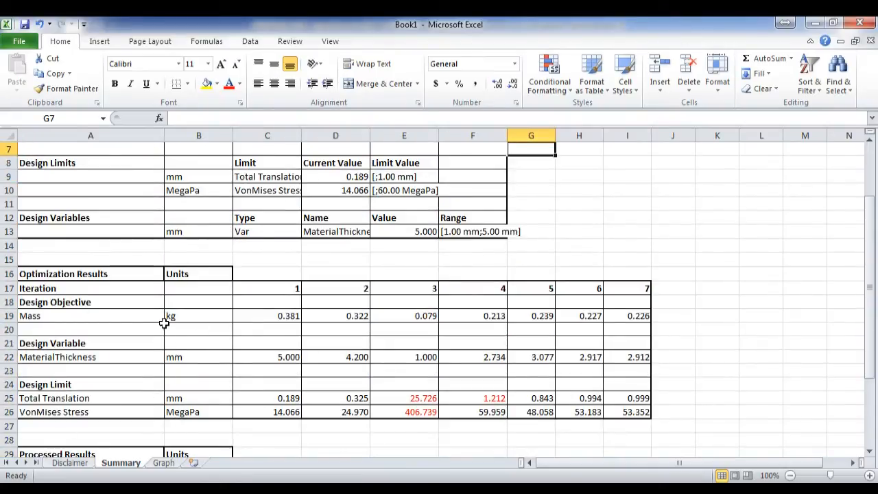
mouse_move(329, 398)
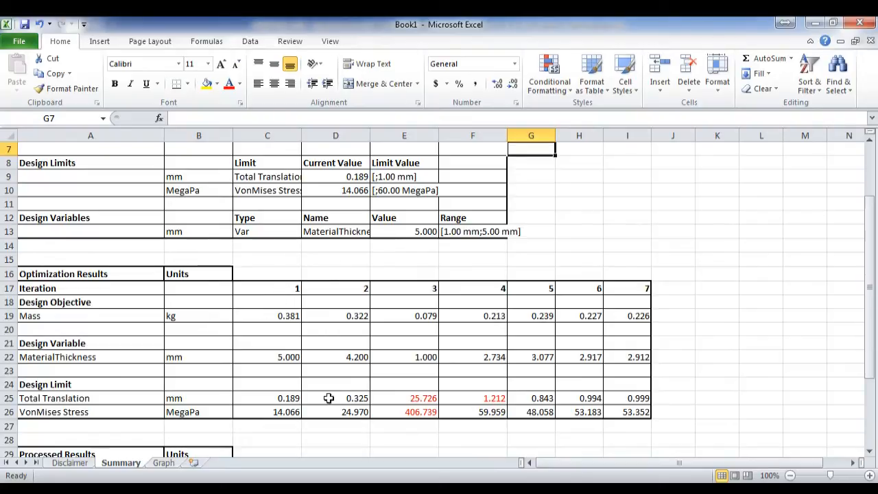
mouse_move(198, 316)
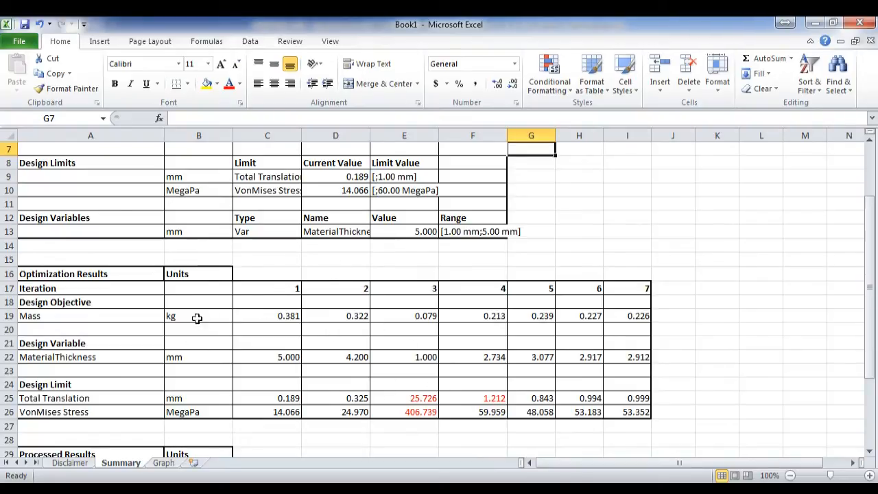
Inspect the thickness and red limit-violating values for iterations 1 to 3
drag(197, 315, 626, 316)
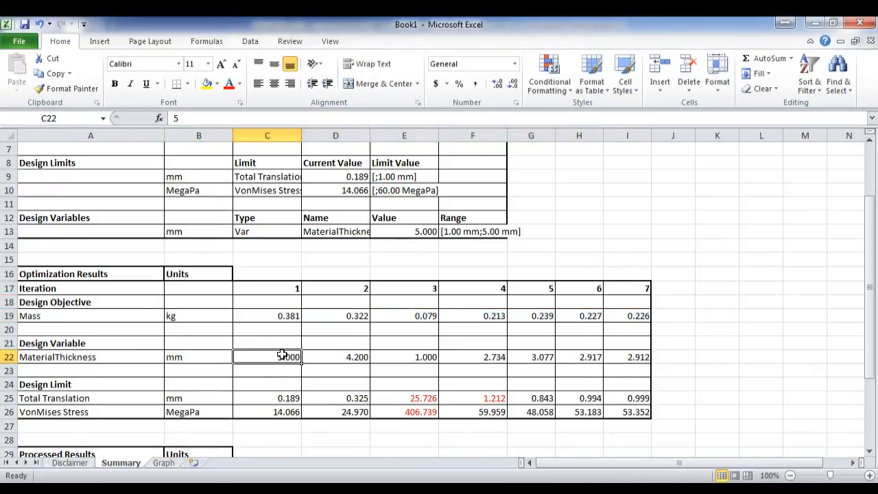
drag(266, 357, 627, 356)
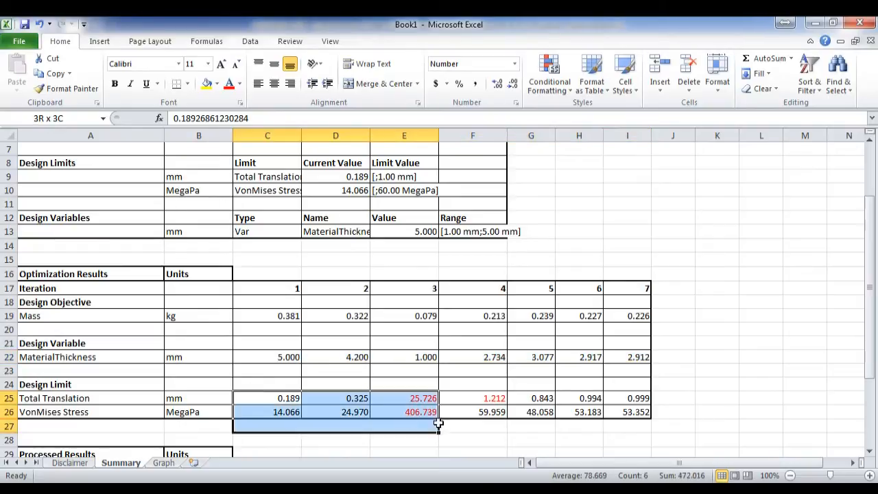
click(579, 425)
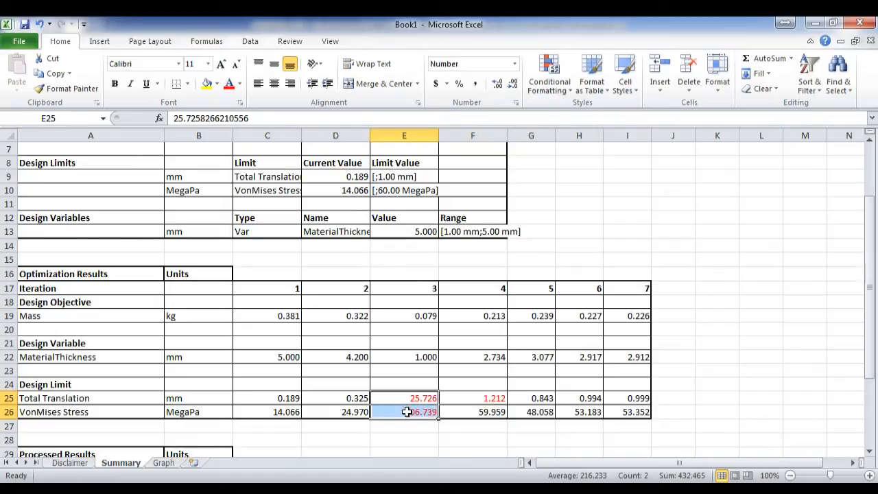
click(403, 425)
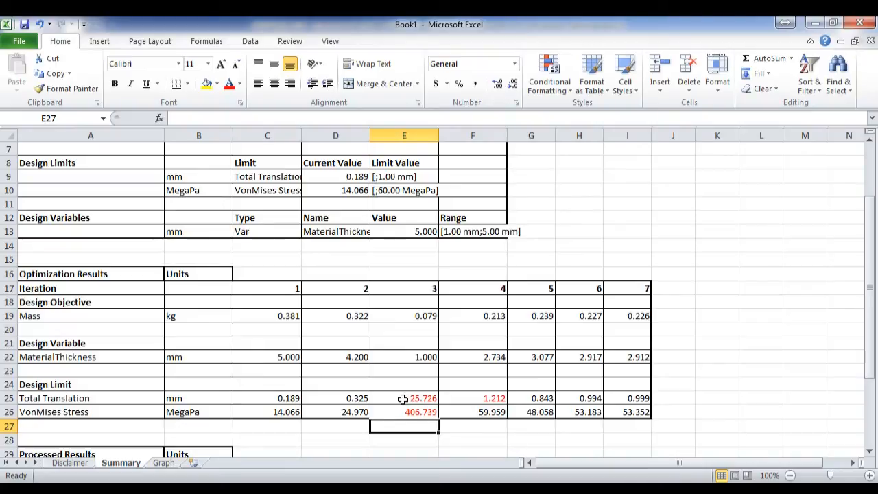
click(404, 411)
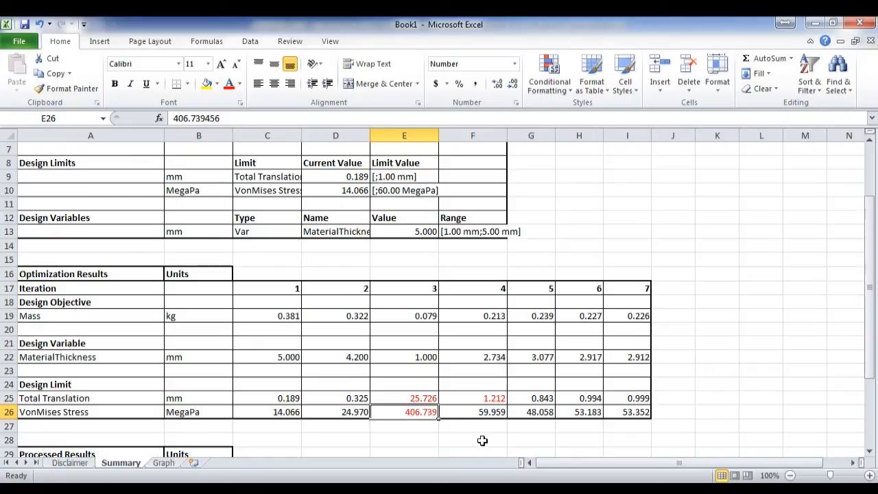
mouse_move(472, 396)
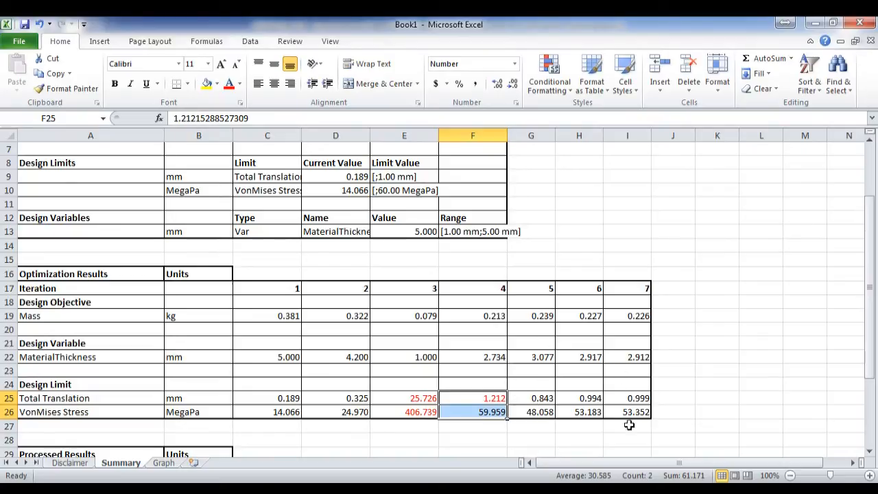
mouse_move(661, 403)
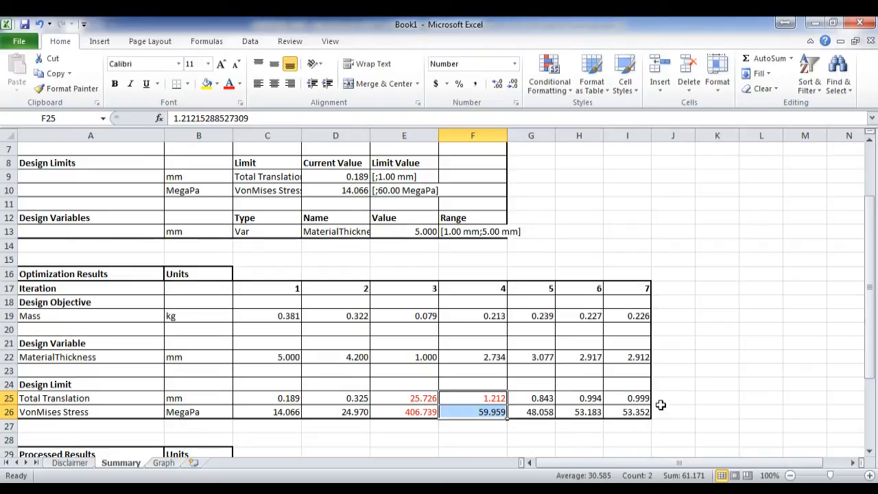
mouse_move(672, 373)
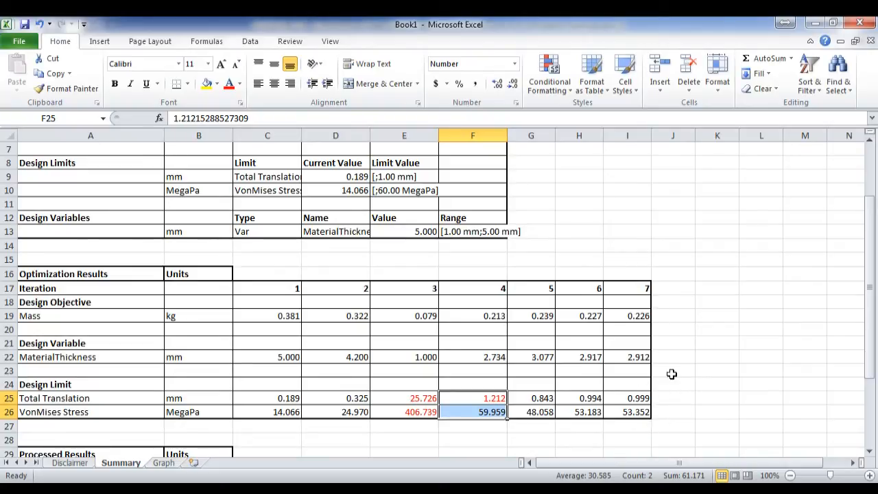
scroll(down, 3)
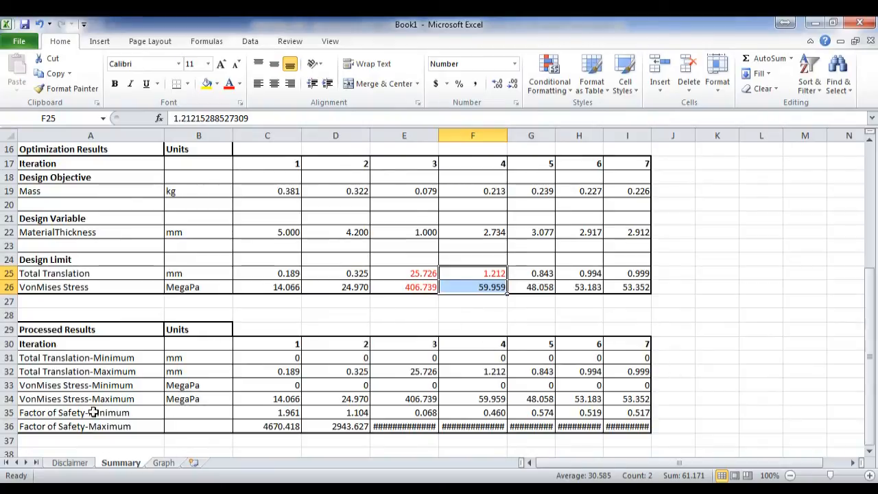
mouse_move(451, 112)
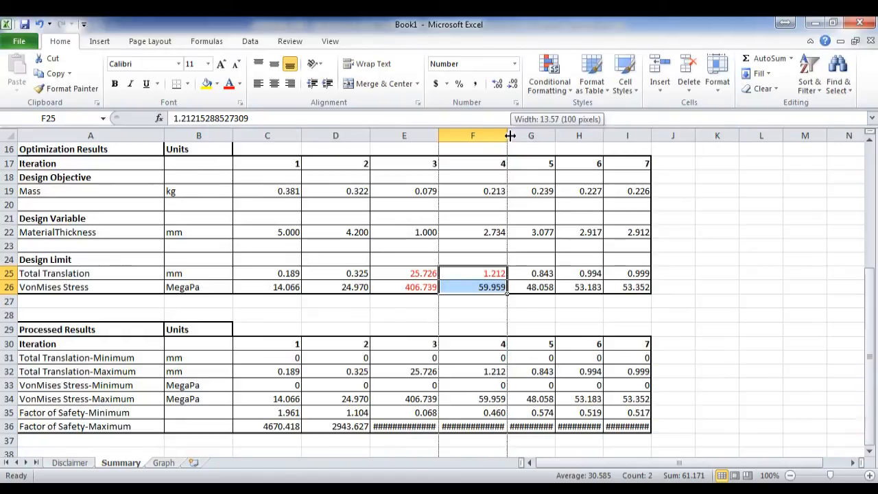
Widen column F, then show the Mass Vs Iteration chart on the Graph sheet
drag(509, 136, 537, 136)
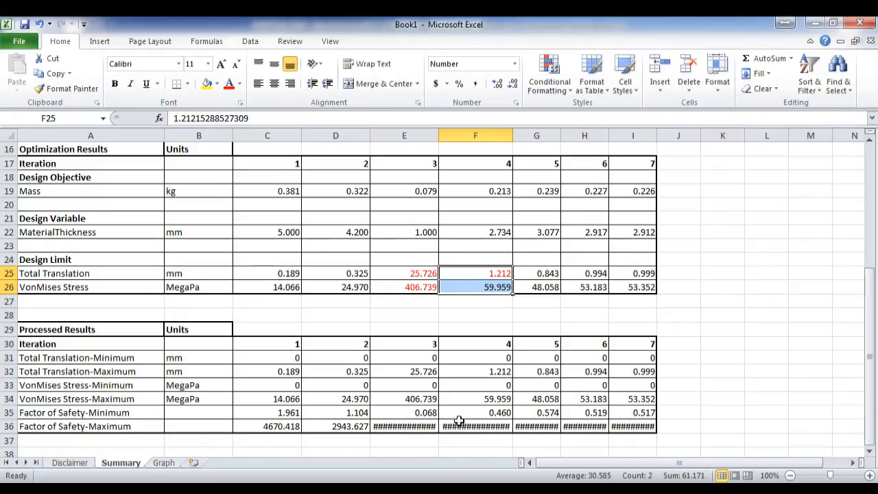
mouse_move(666, 428)
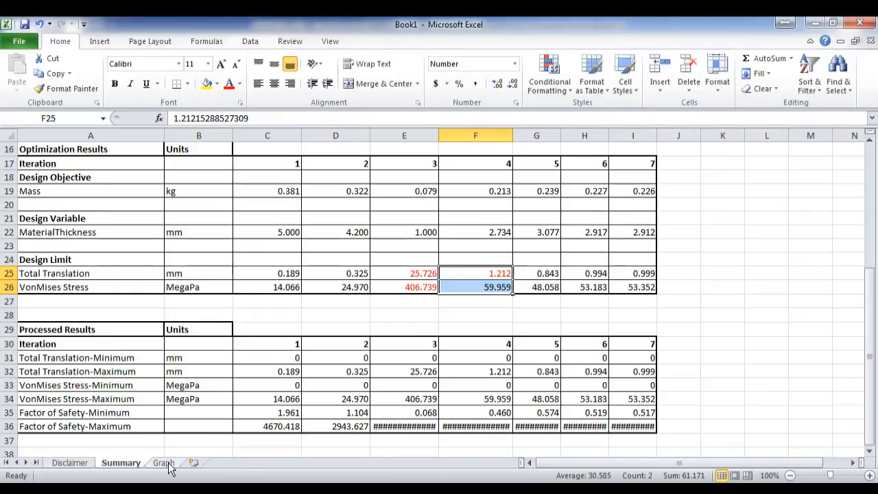
click(163, 463)
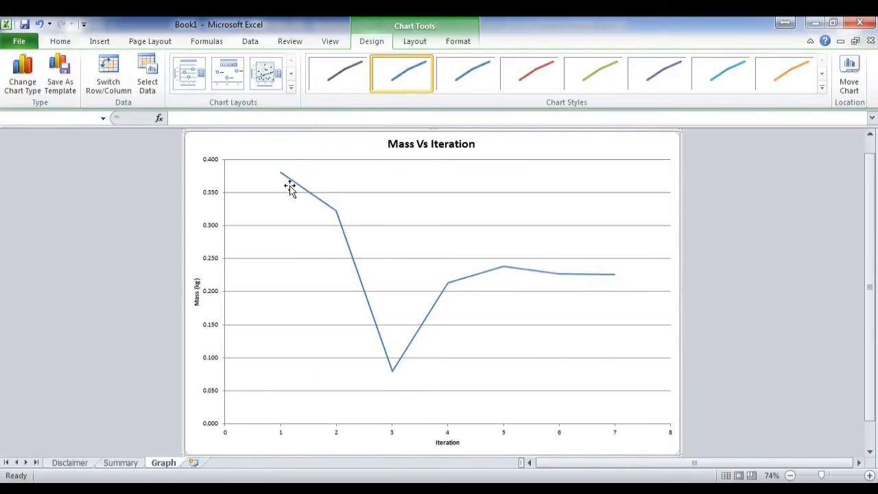
mouse_move(362, 318)
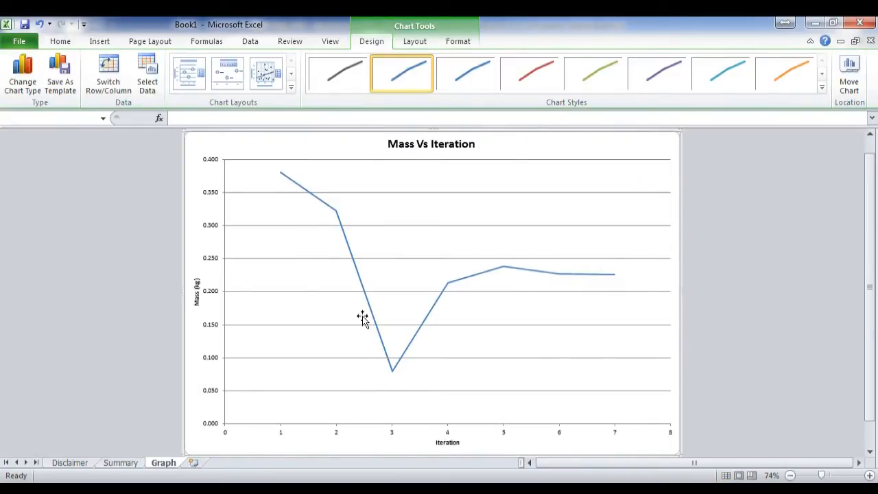
mouse_move(451, 272)
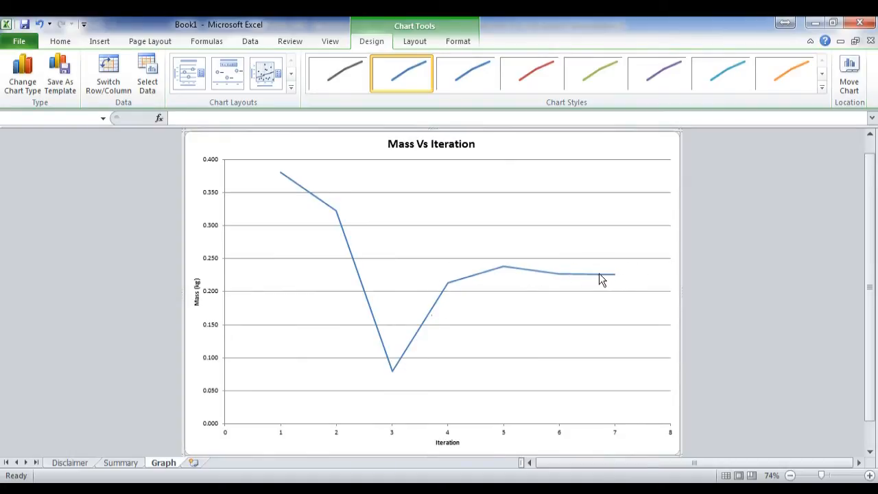
mouse_move(615, 276)
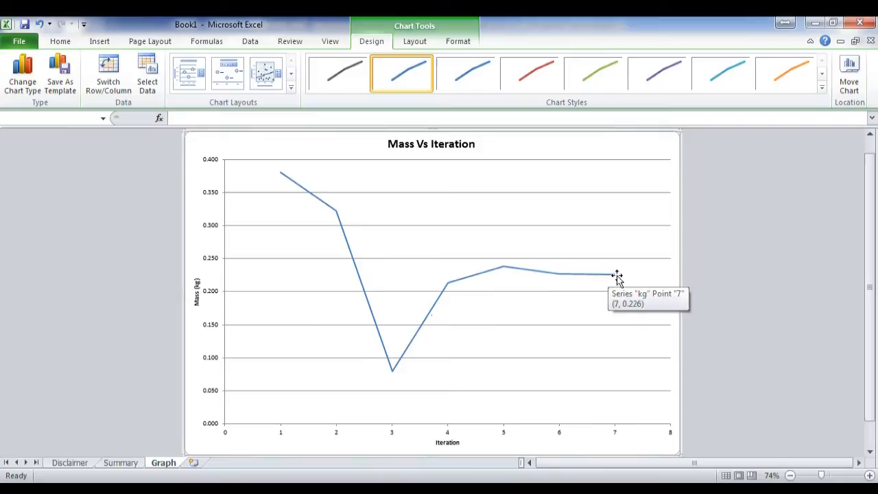
mouse_move(614, 281)
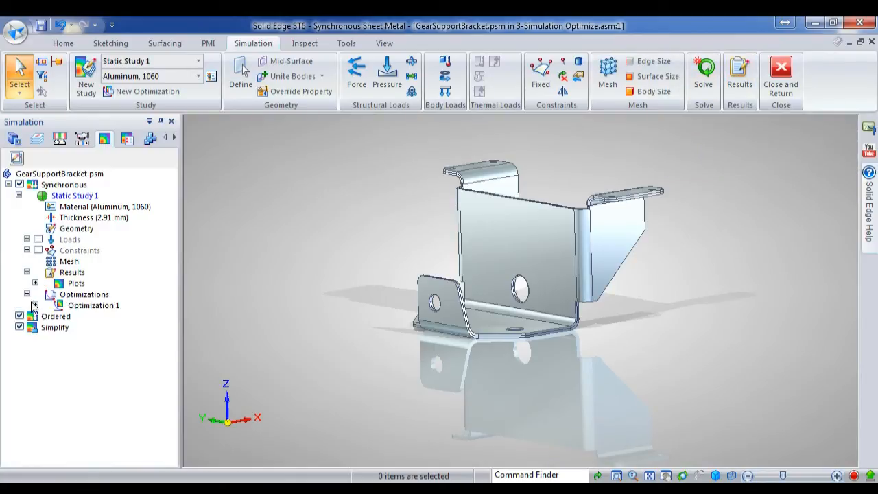
Display Iteration 7's von Mises stress plot from the Simulation pathfinder
click(35, 304)
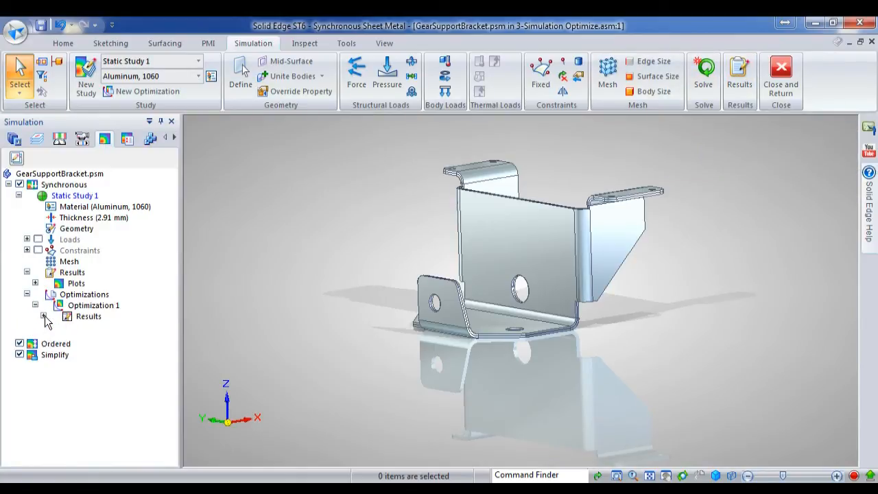
click(43, 315)
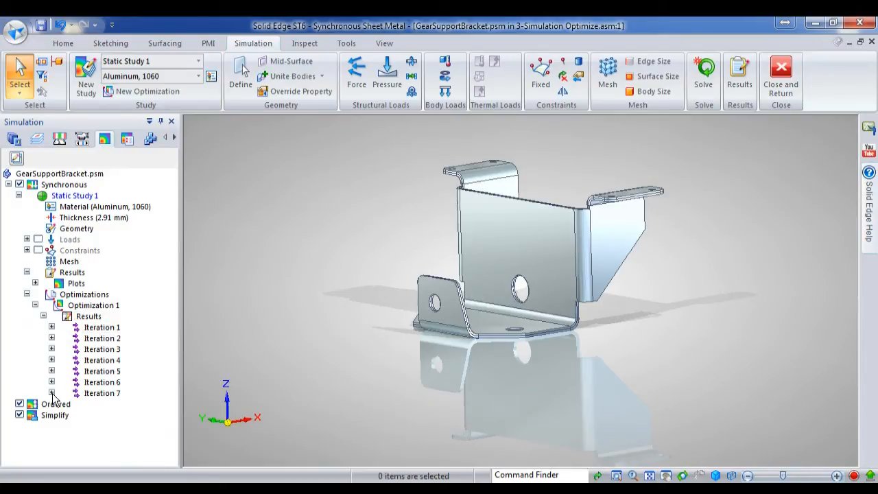
click(52, 392)
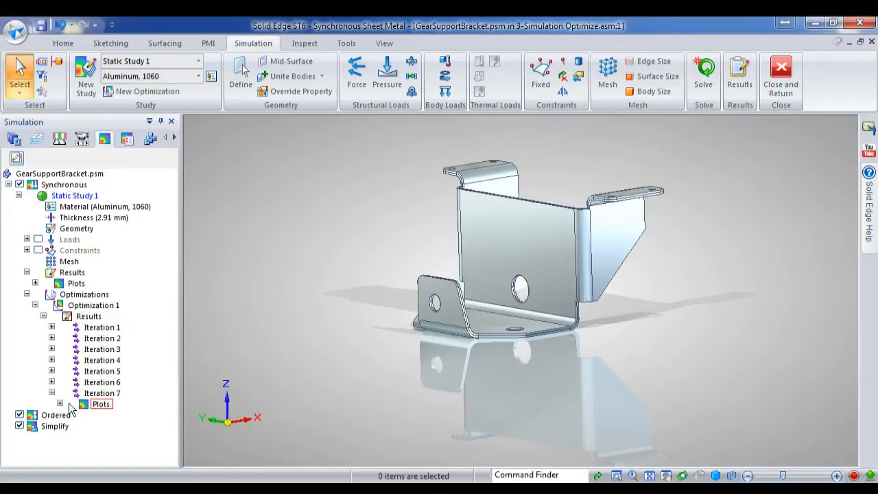
click(60, 403)
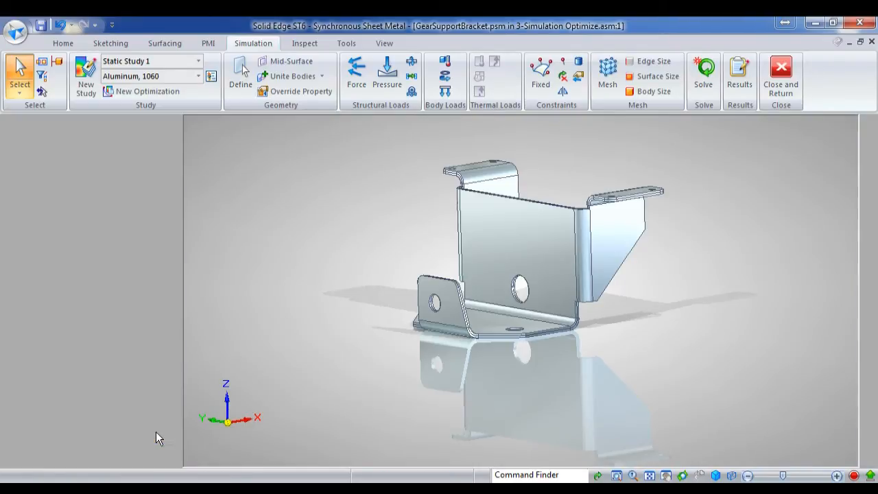
click(702, 71)
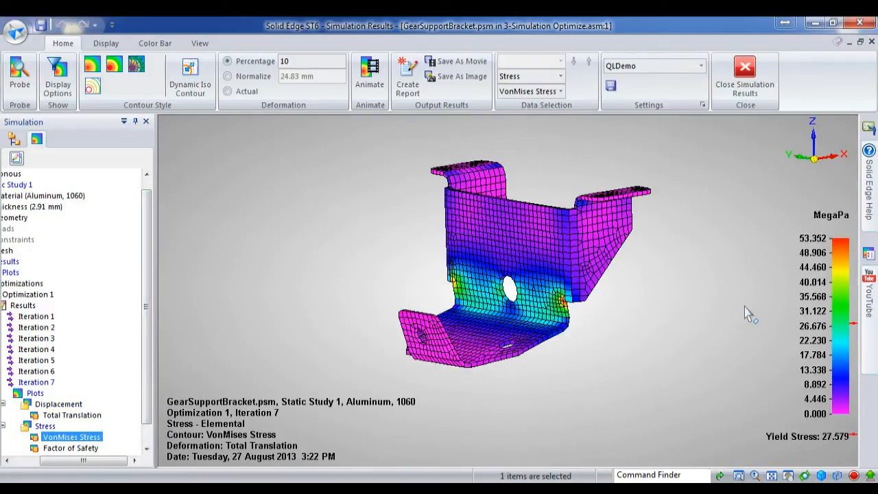
mouse_move(643, 248)
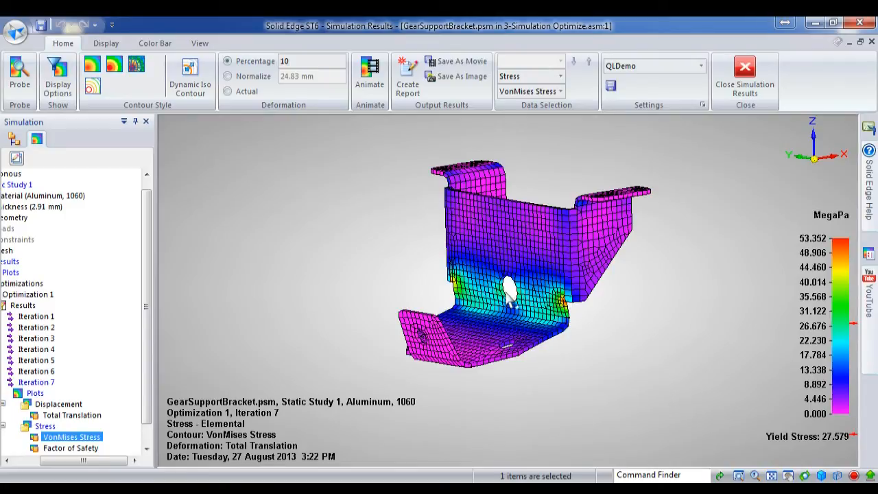
mouse_move(510, 304)
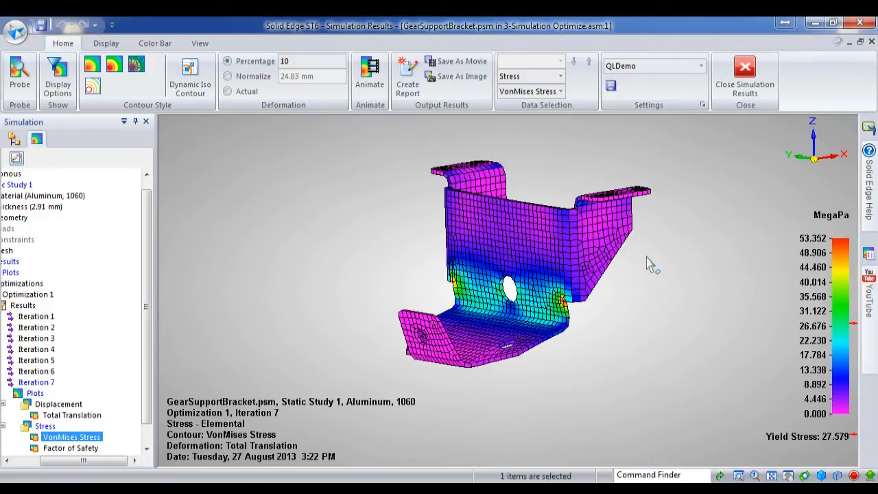
mouse_move(126, 459)
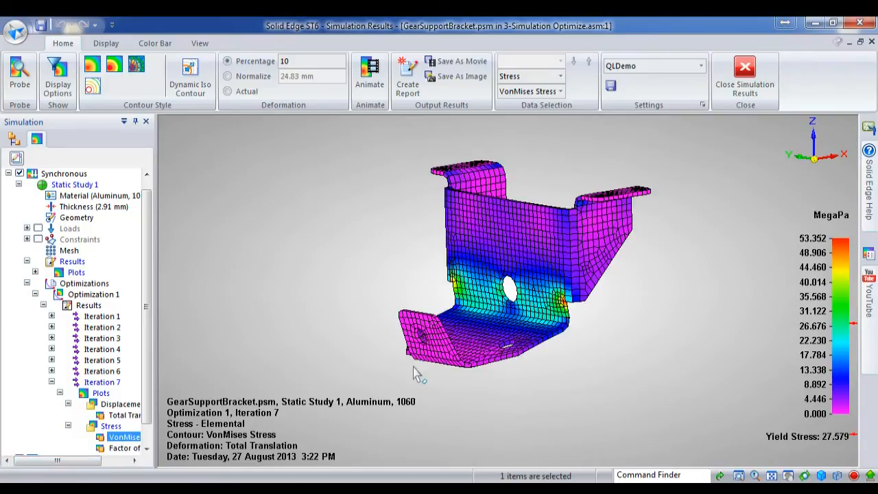
mouse_move(205, 337)
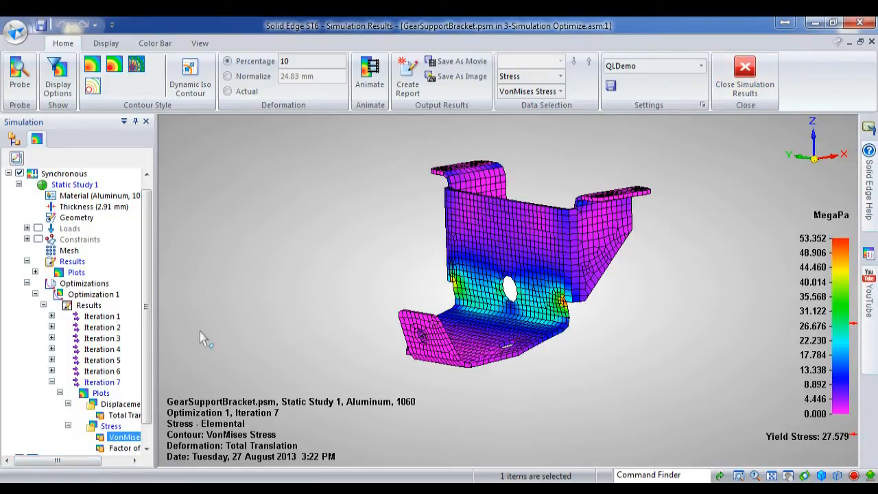
mouse_move(303, 318)
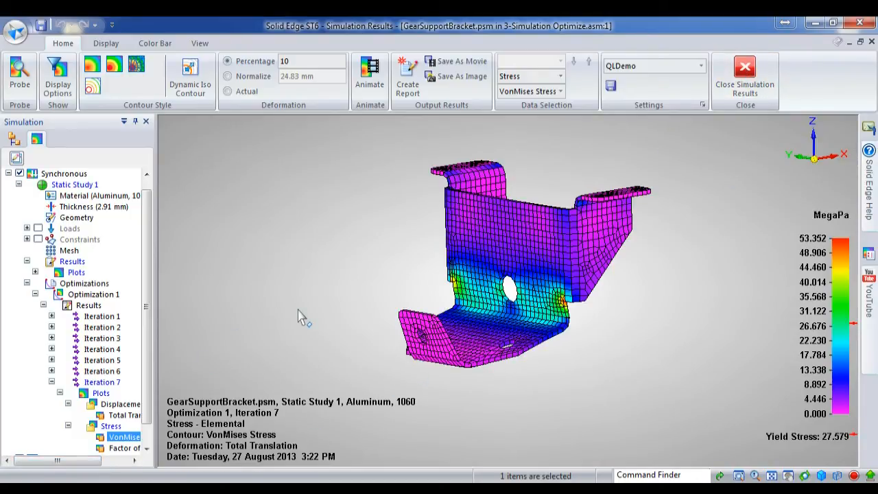
mouse_move(745, 75)
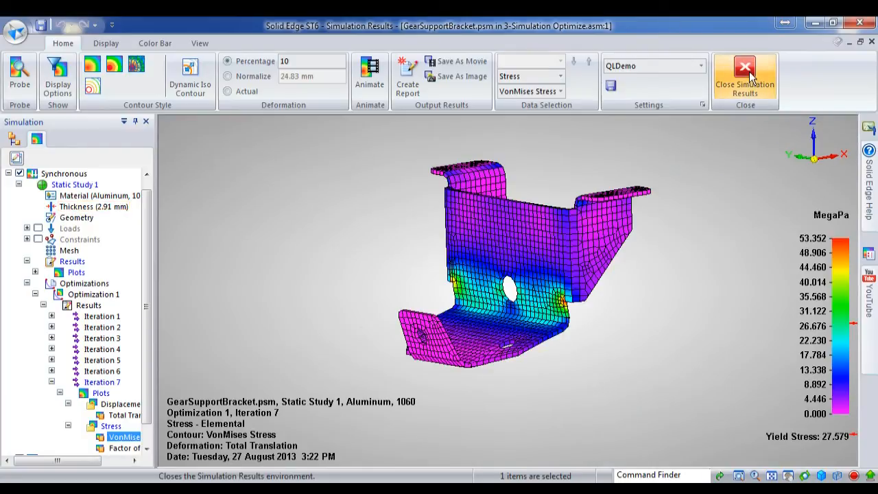
Re-gauge the bracket to 3mm Alum via the Material Table's Gage settings
click(744, 75)
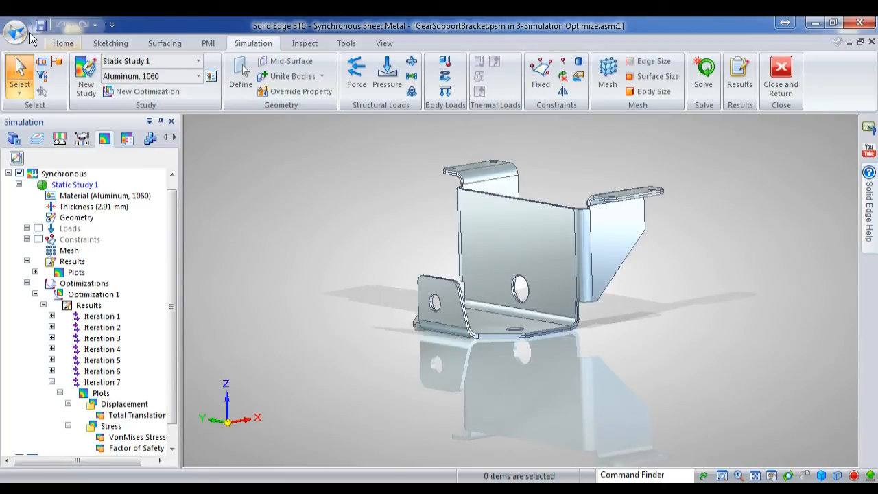
click(15, 26)
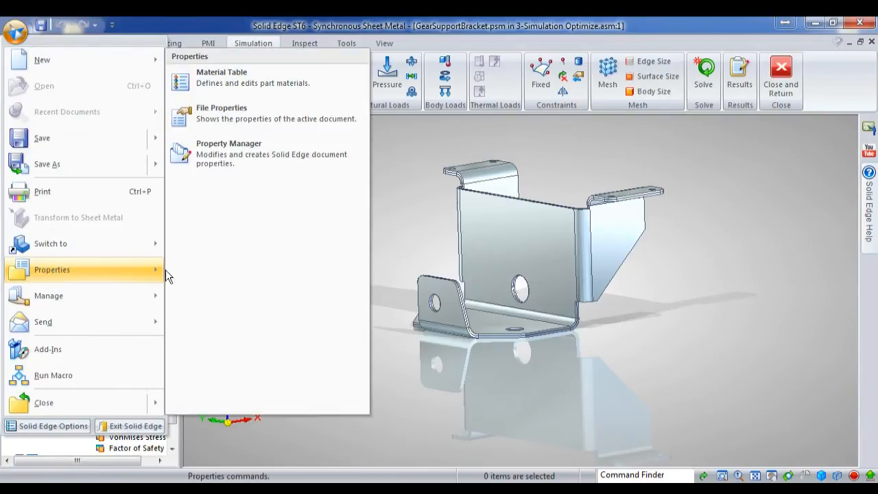
click(221, 77)
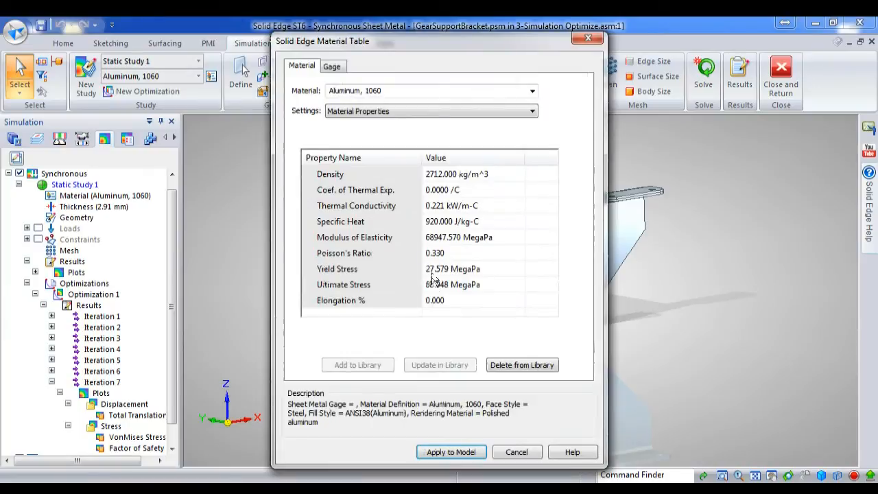
click(332, 66)
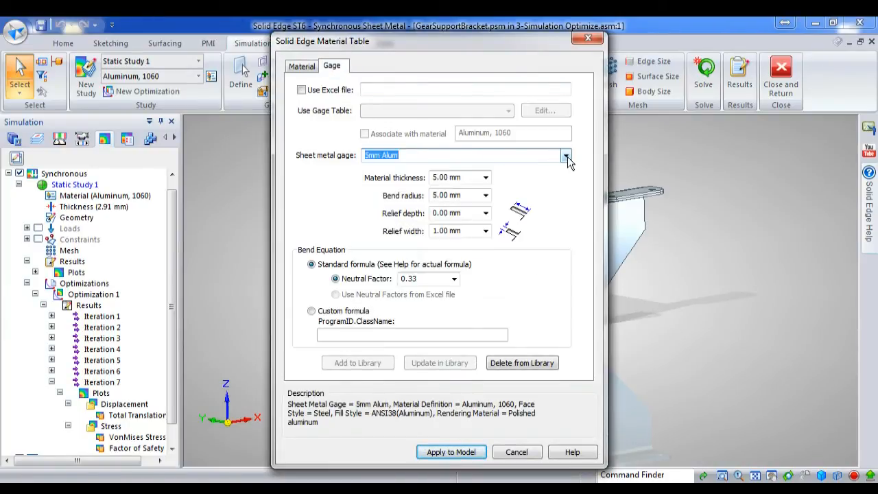
click(565, 155)
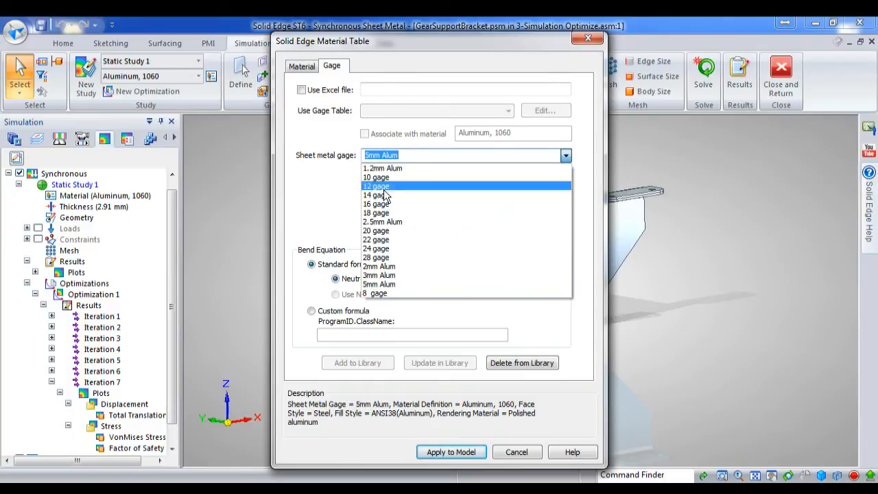
mouse_move(387, 266)
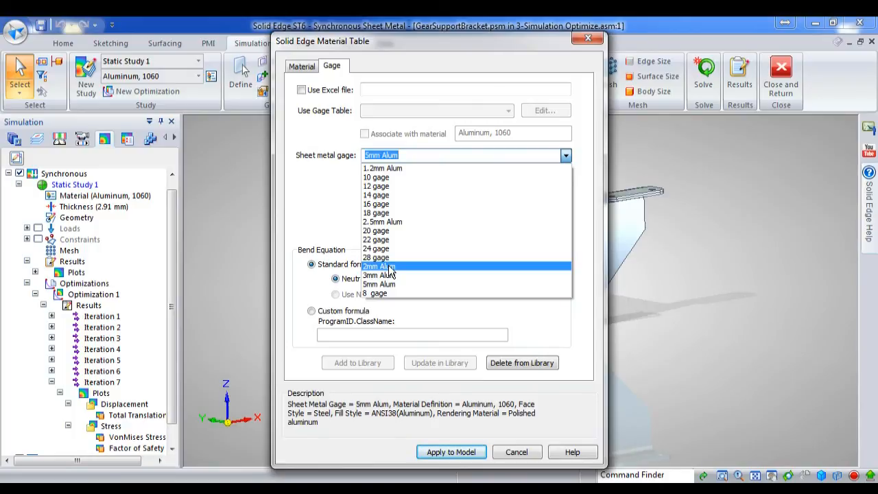
mouse_move(378, 274)
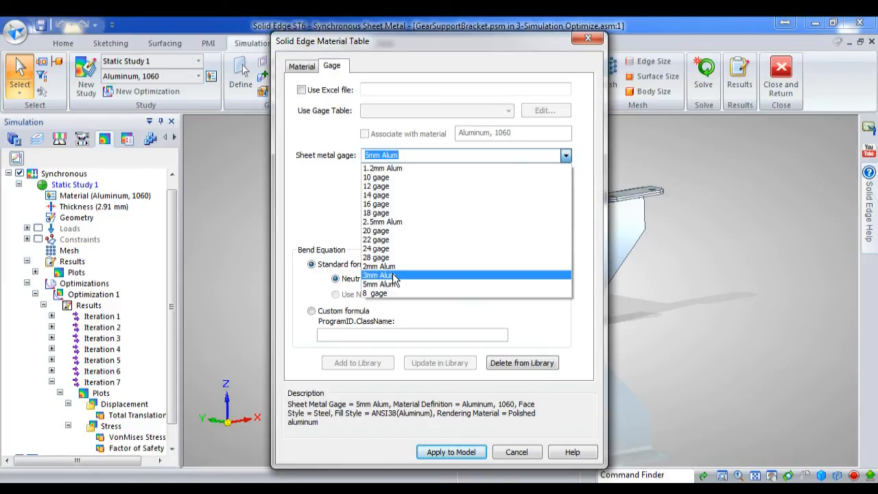
click(378, 274)
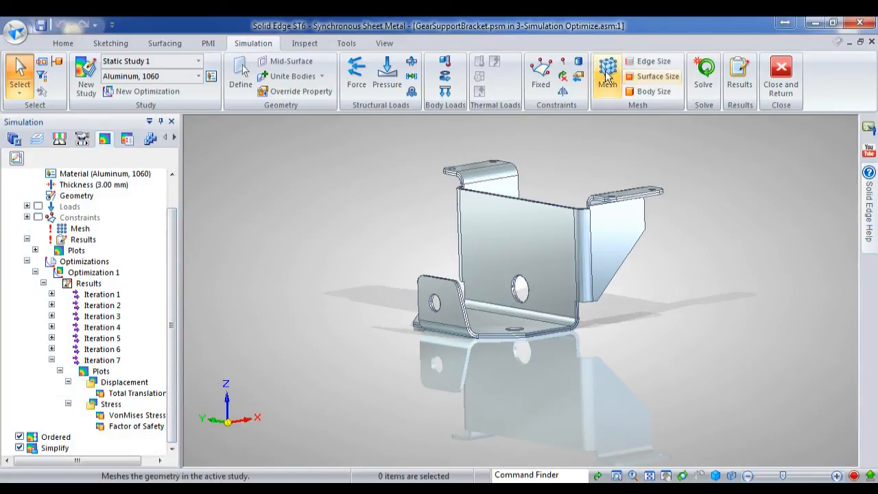
Re-mesh and solve the 3 mm bracket, then close the results
click(606, 71)
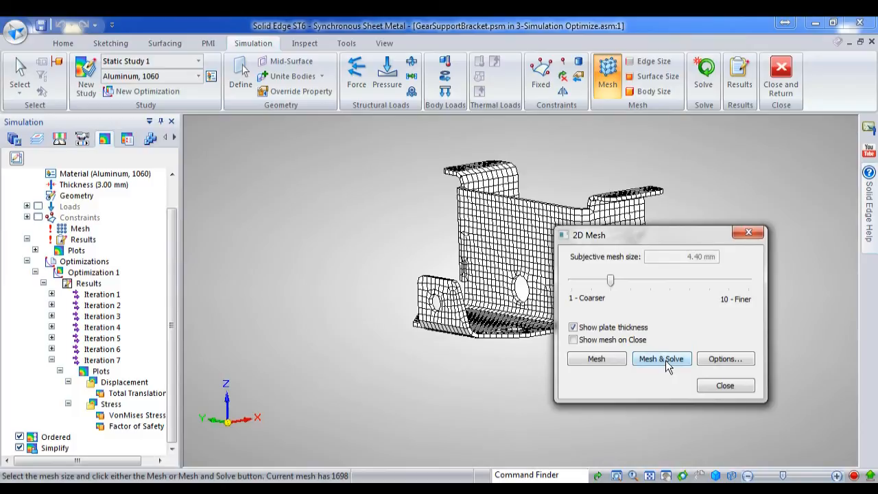
click(661, 359)
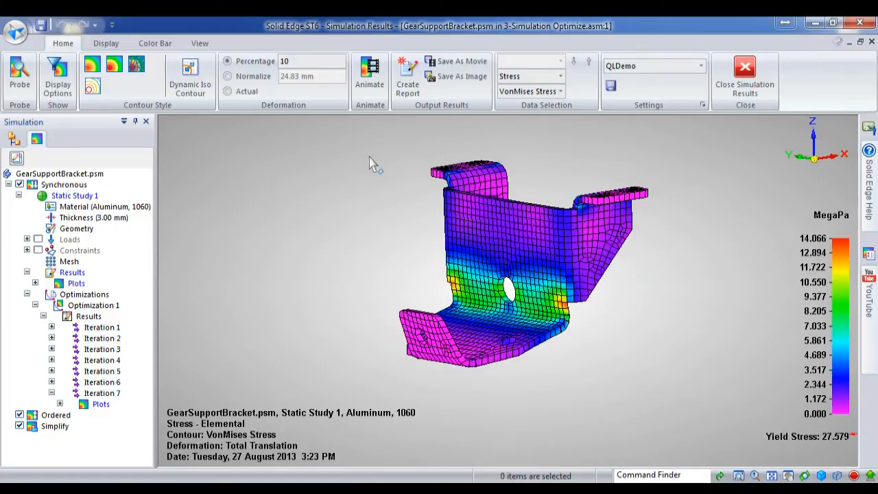
mouse_move(745, 75)
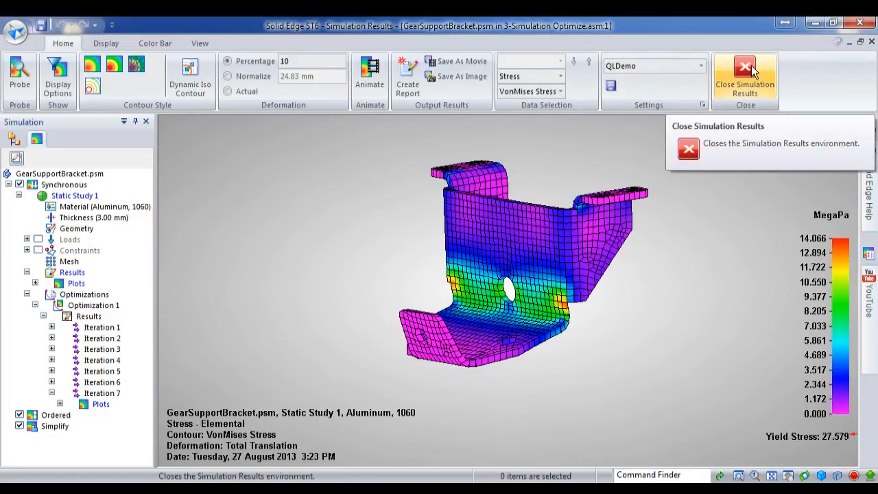
click(745, 75)
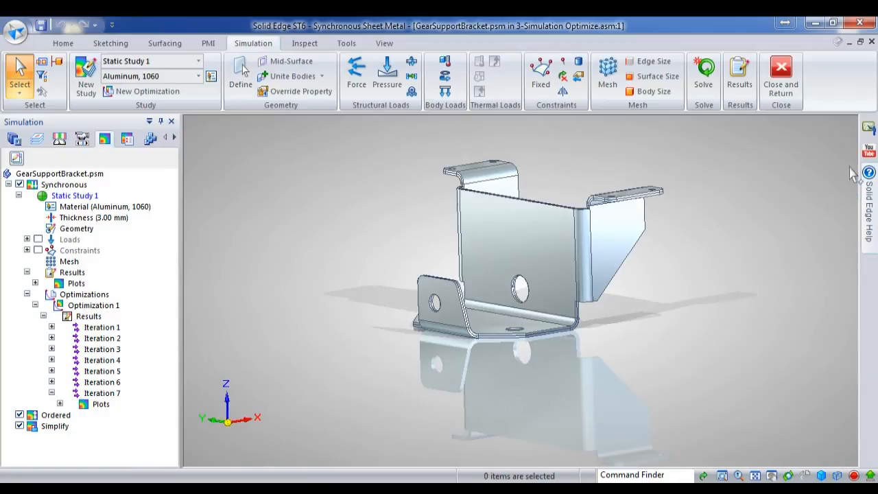
mouse_move(728, 153)
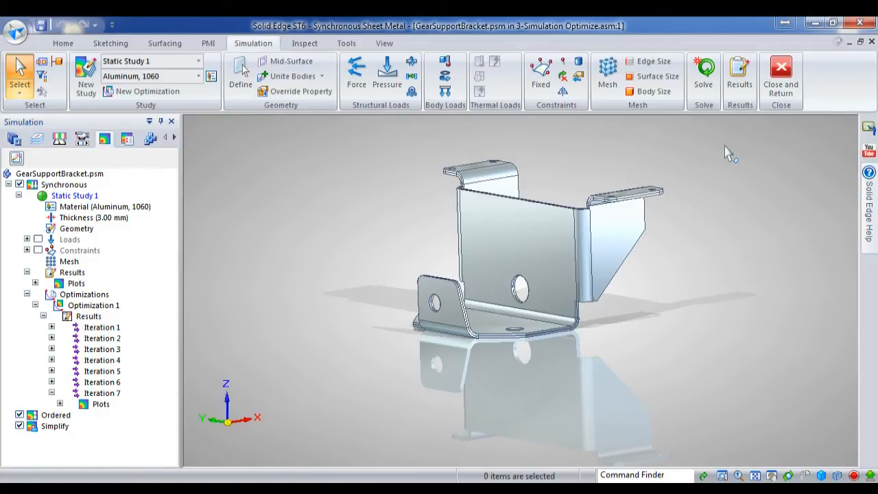
mouse_move(716, 172)
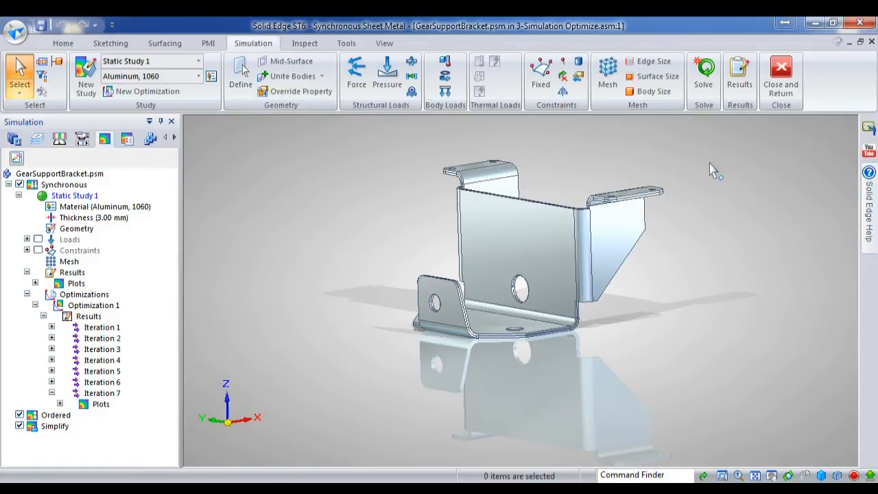